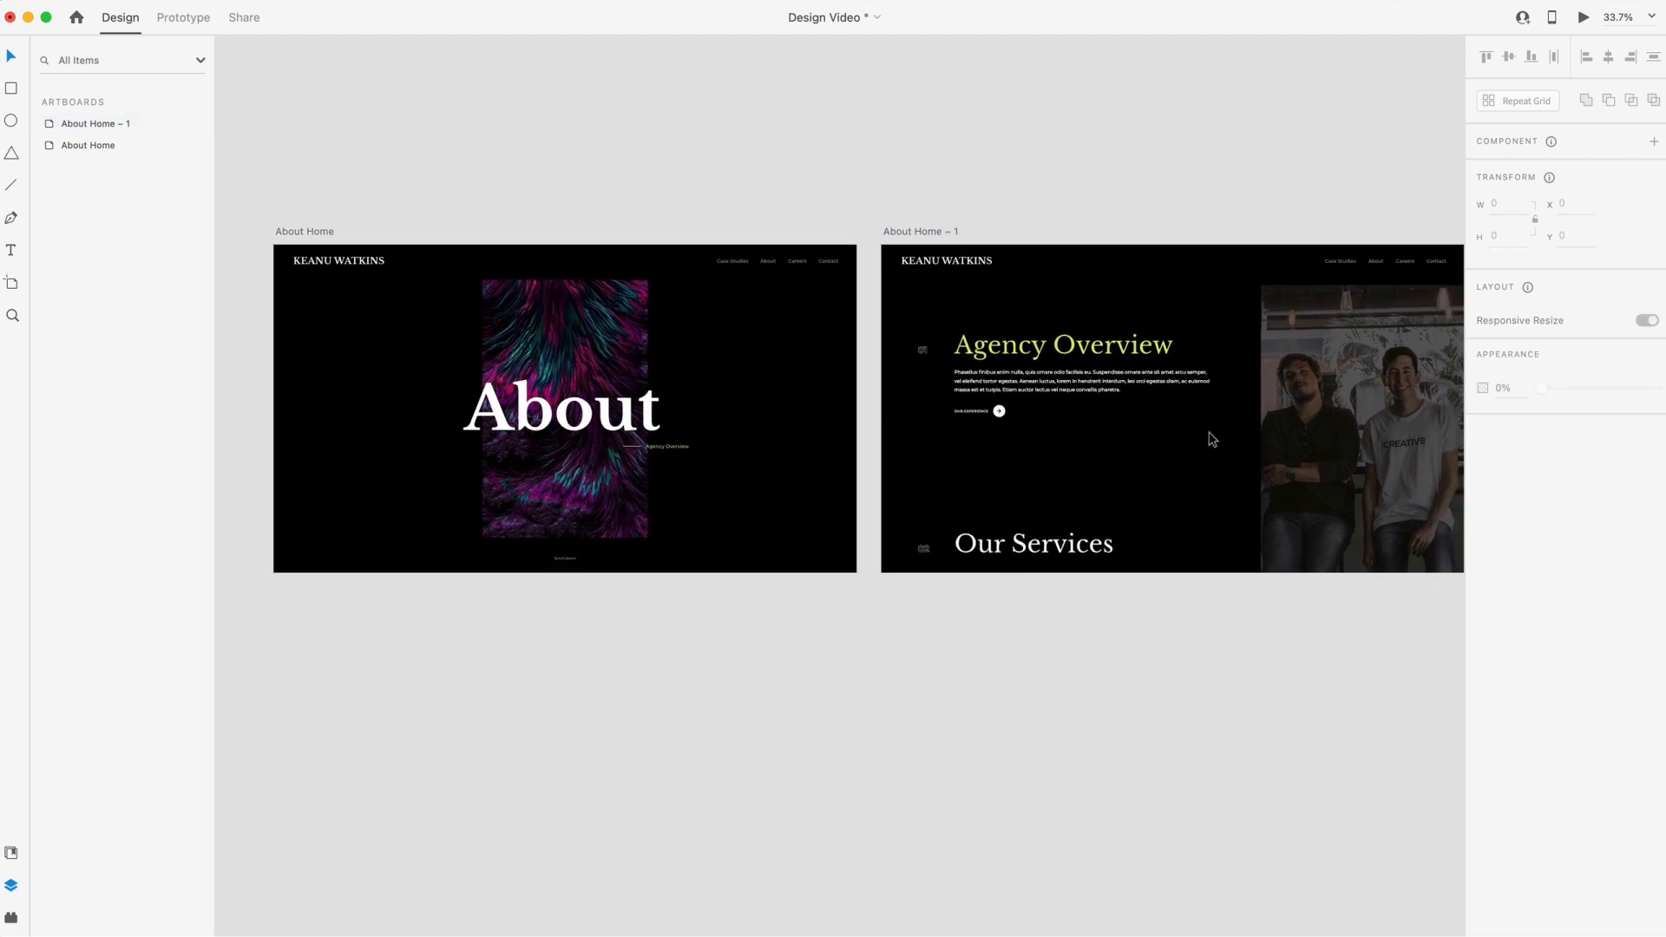
pyautogui.moveTo(1109, 437)
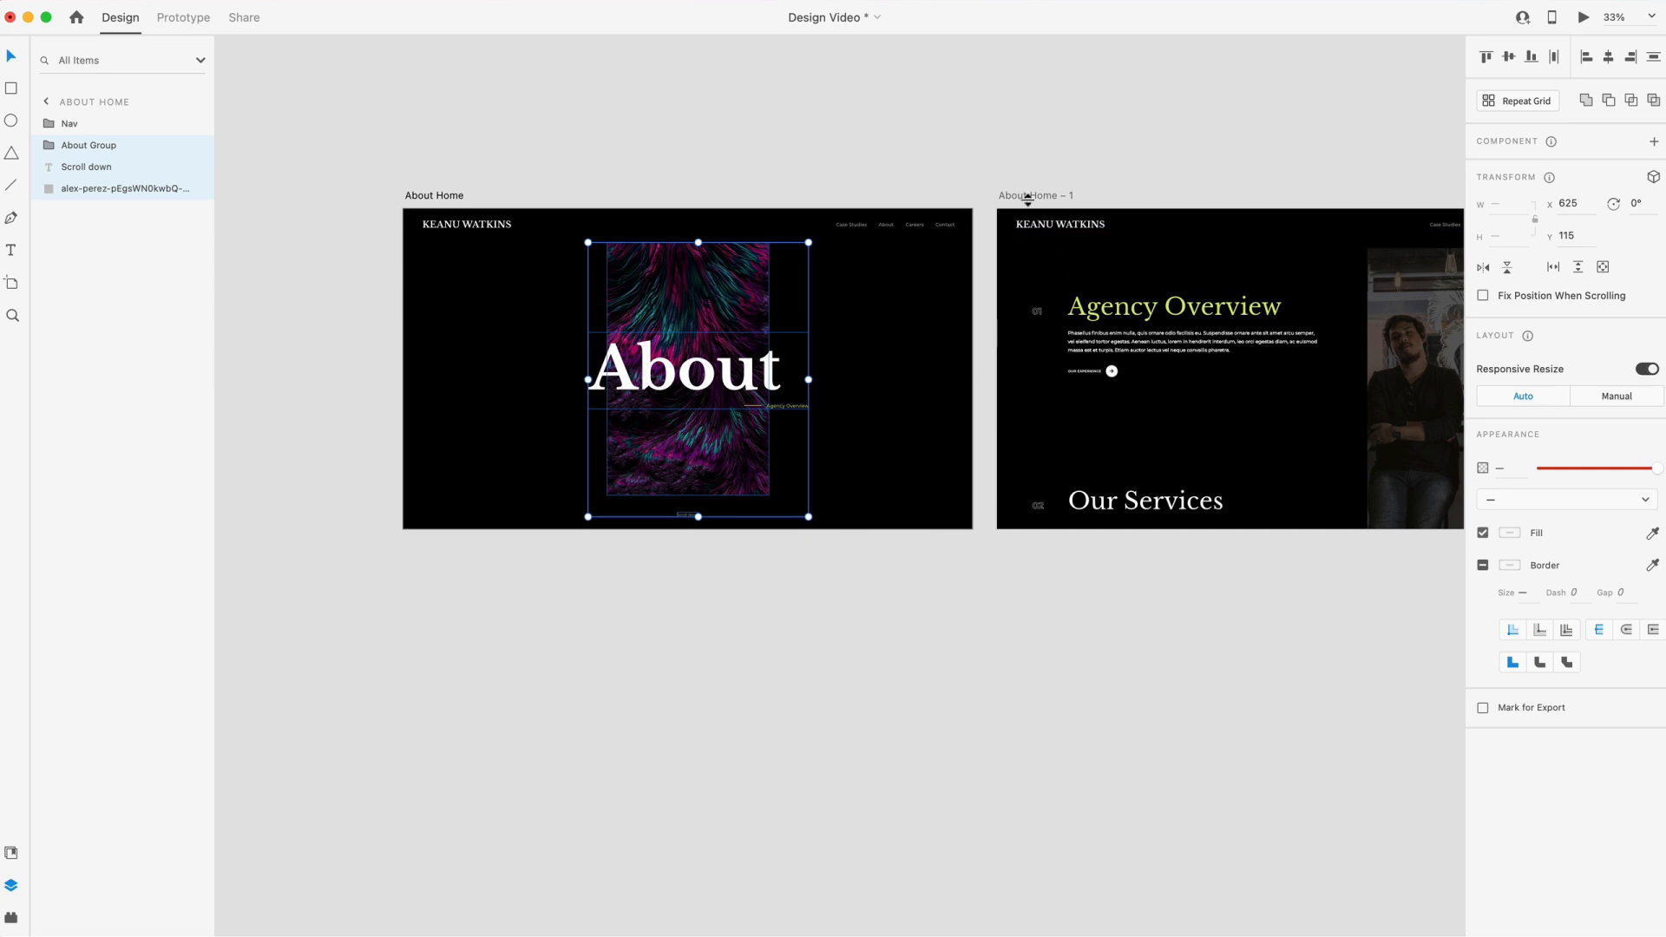
# Paste the About hero group onto About Home – 1 and select its Agency Overview text group
pyautogui.click(1034, 196)
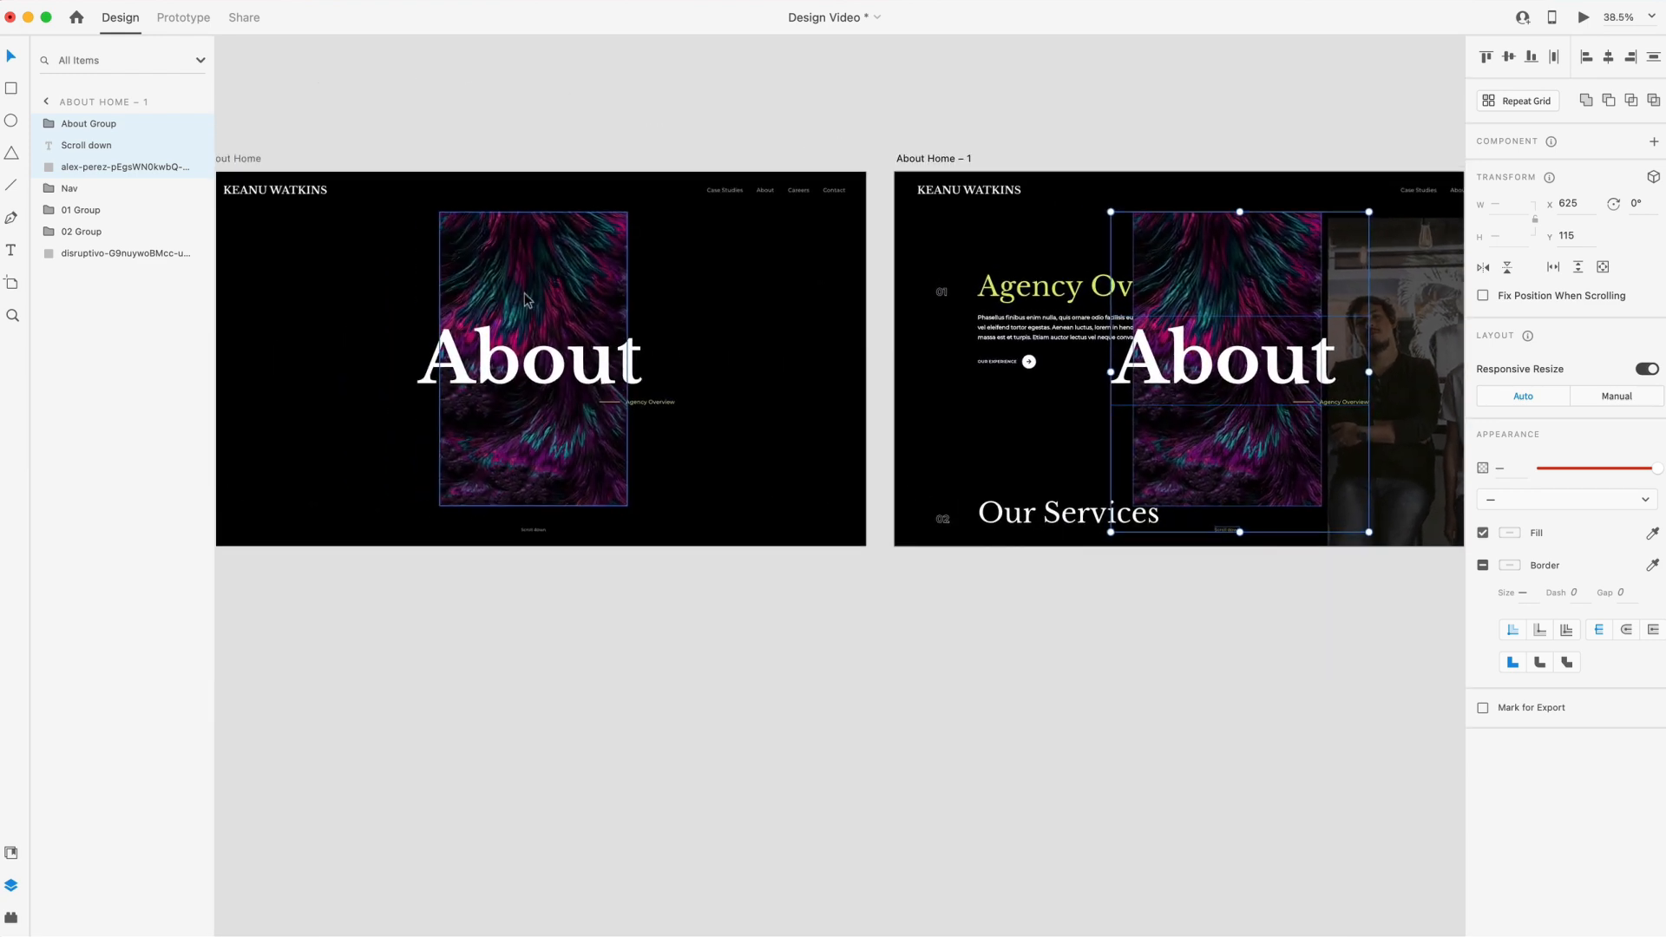
pyautogui.scroll(-3)
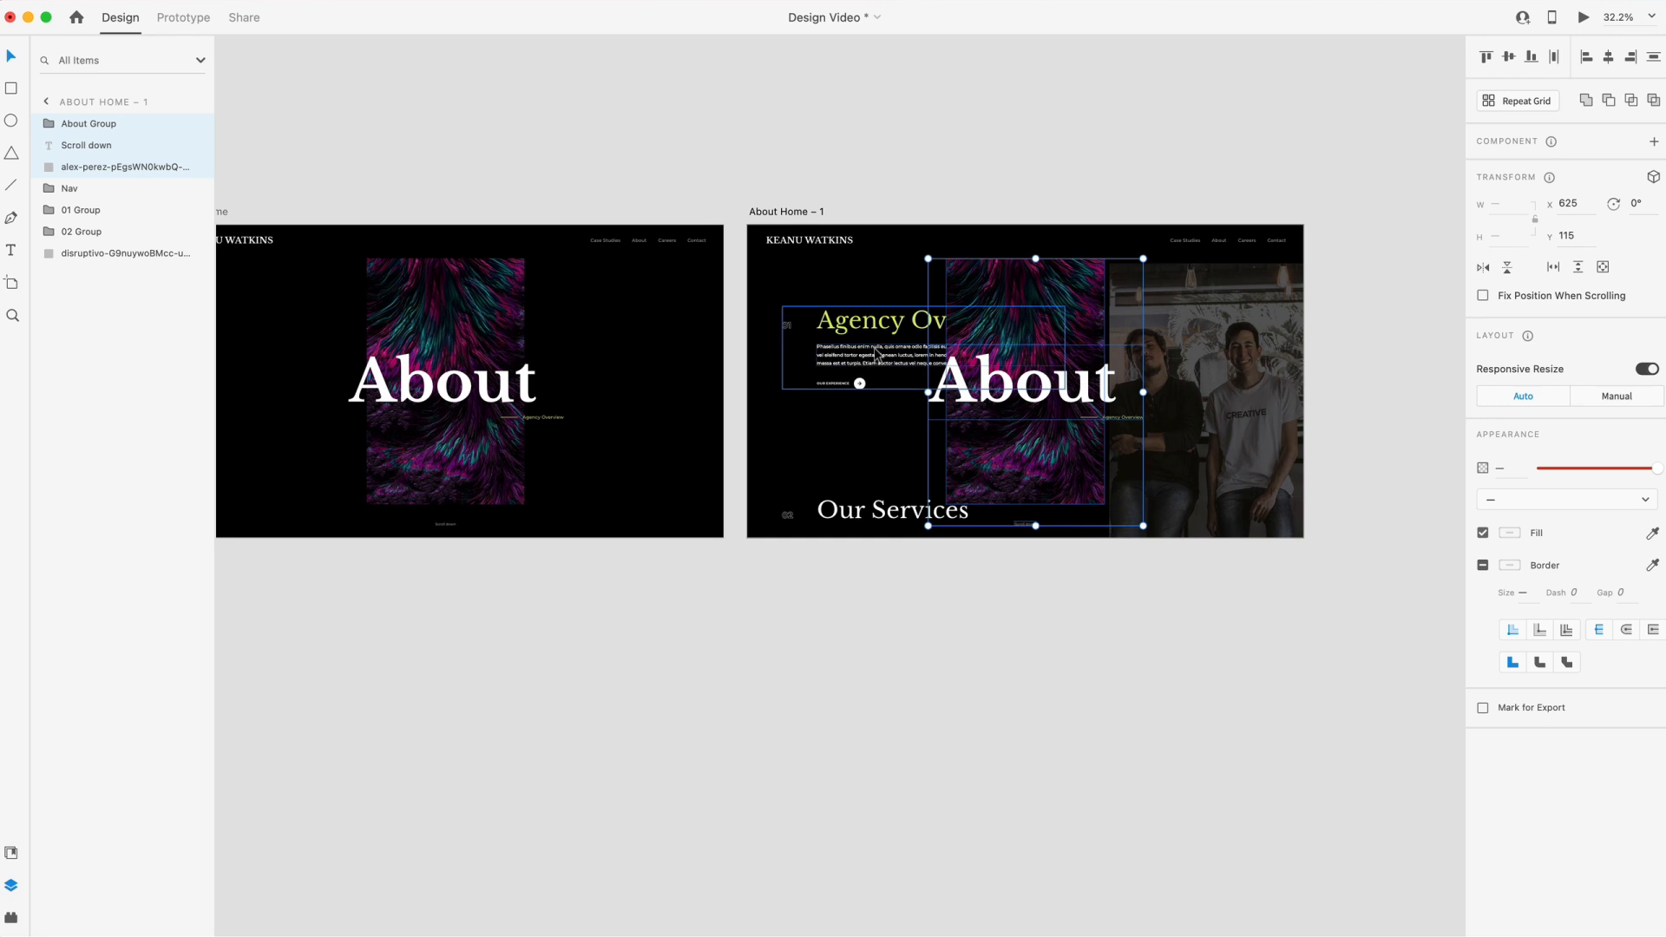
pyautogui.click(82, 210)
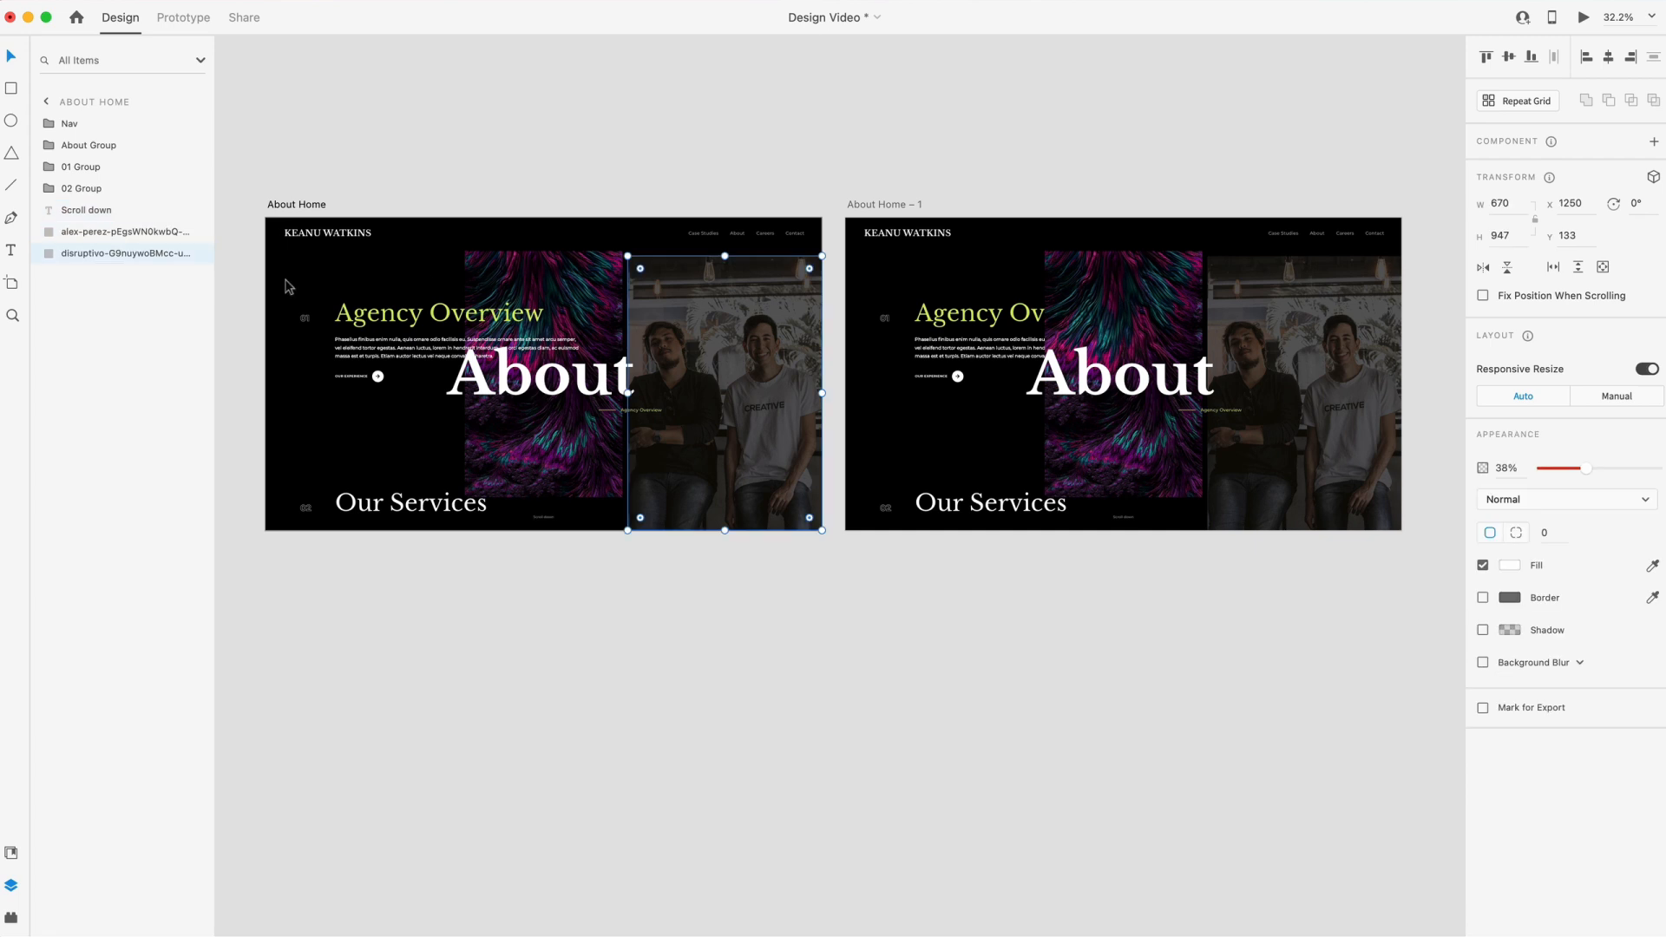
pyautogui.moveTo(991, 316)
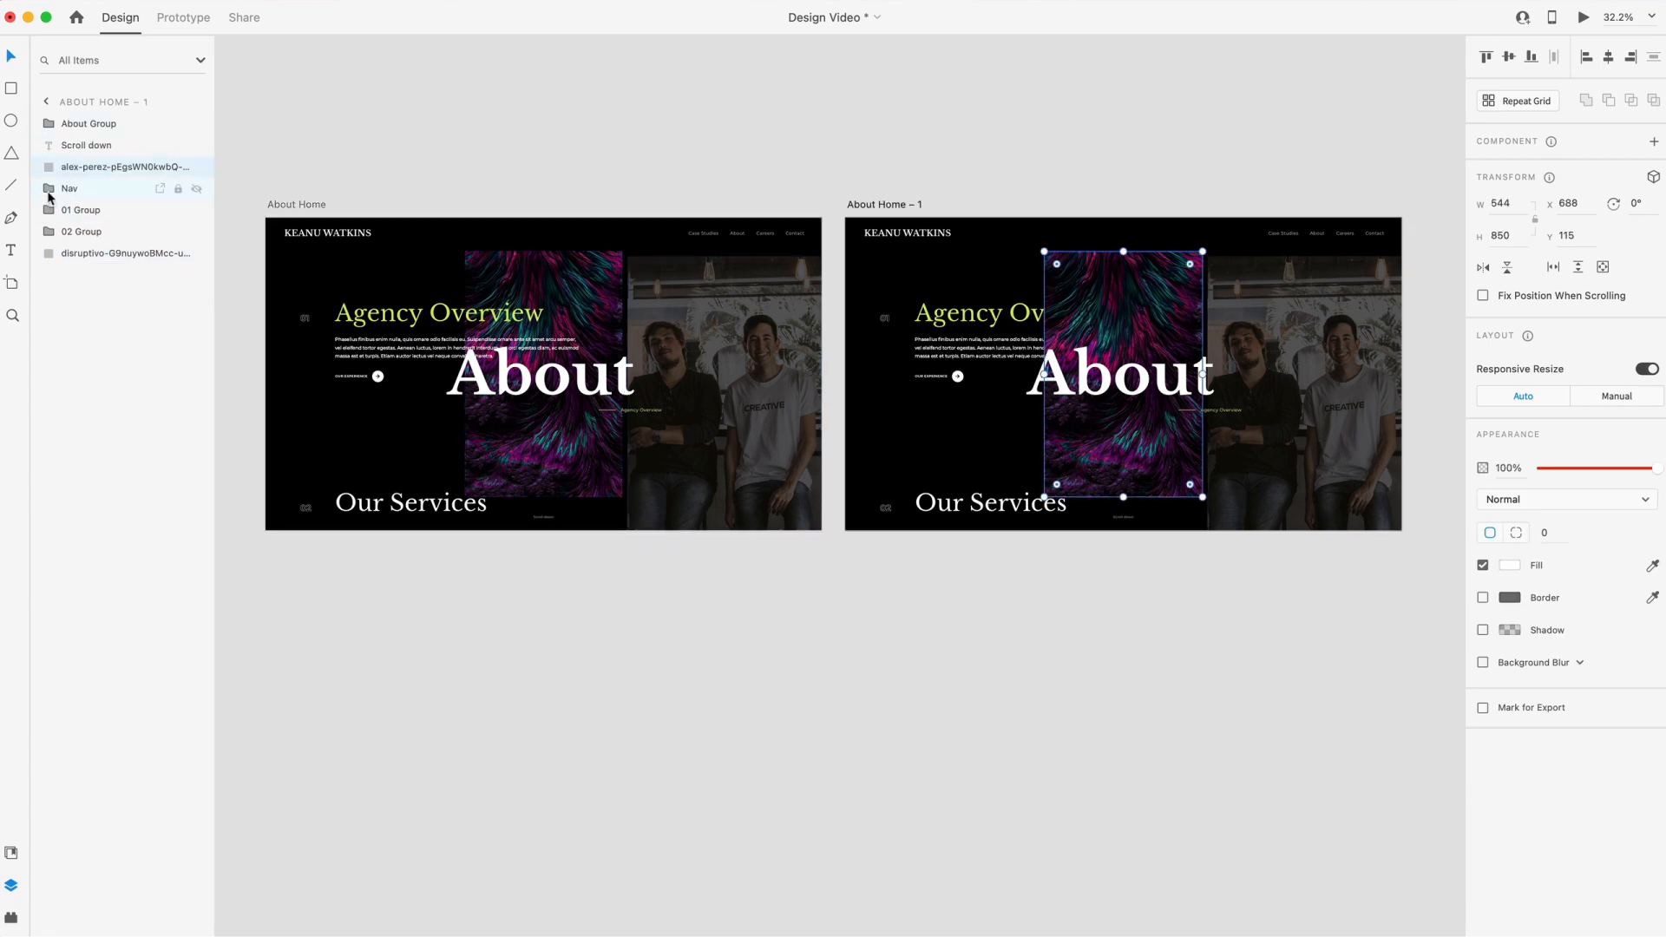
# Select the Nav and About Group layers so About Home – 1 matches About Home's layer stack
pyautogui.click(69, 123)
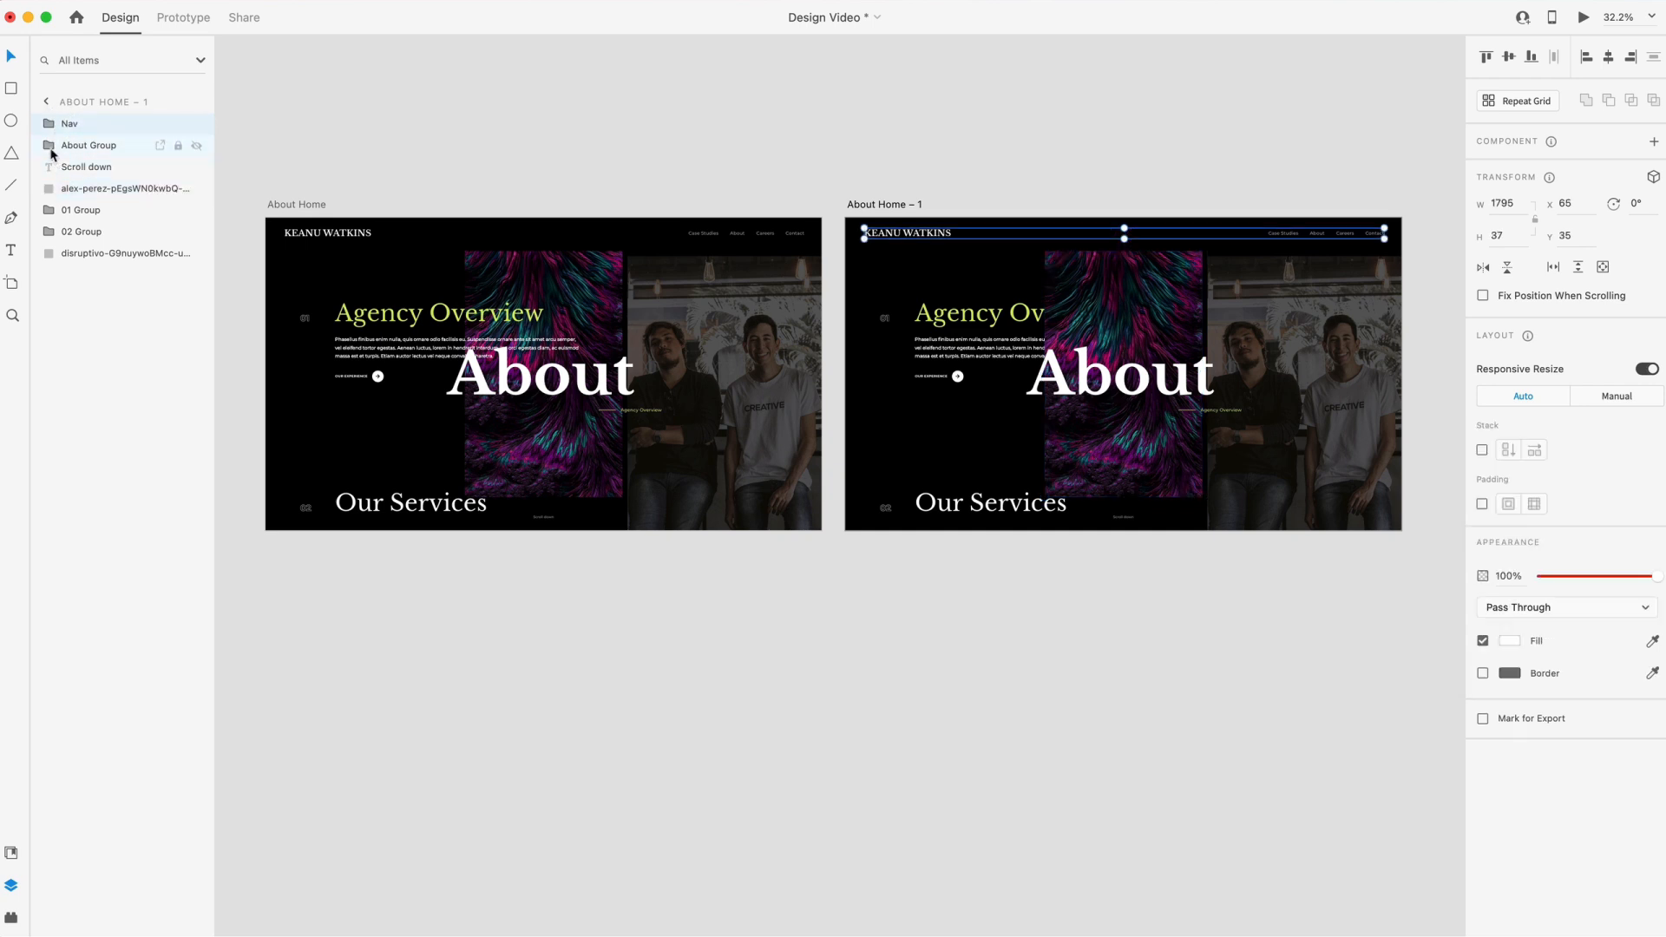
pyautogui.click(82, 166)
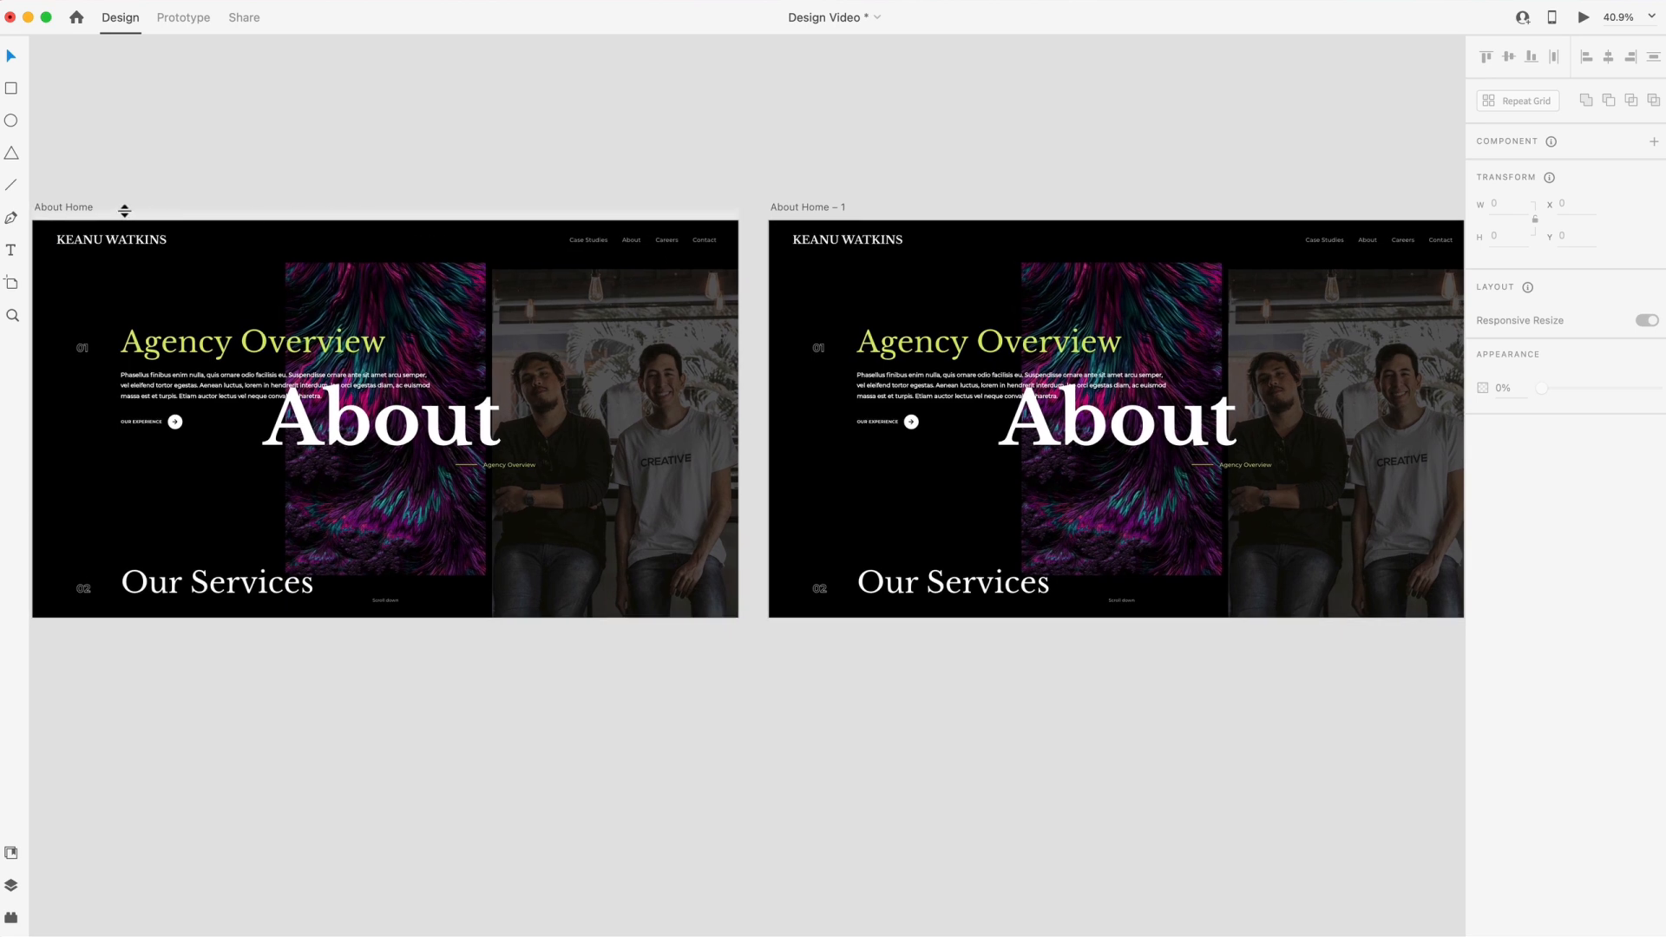
# Wire About Home to About Home – 1 with a Time trigger, Auto-Animate, Ease In-Out, 3 s
pyautogui.click(63, 206)
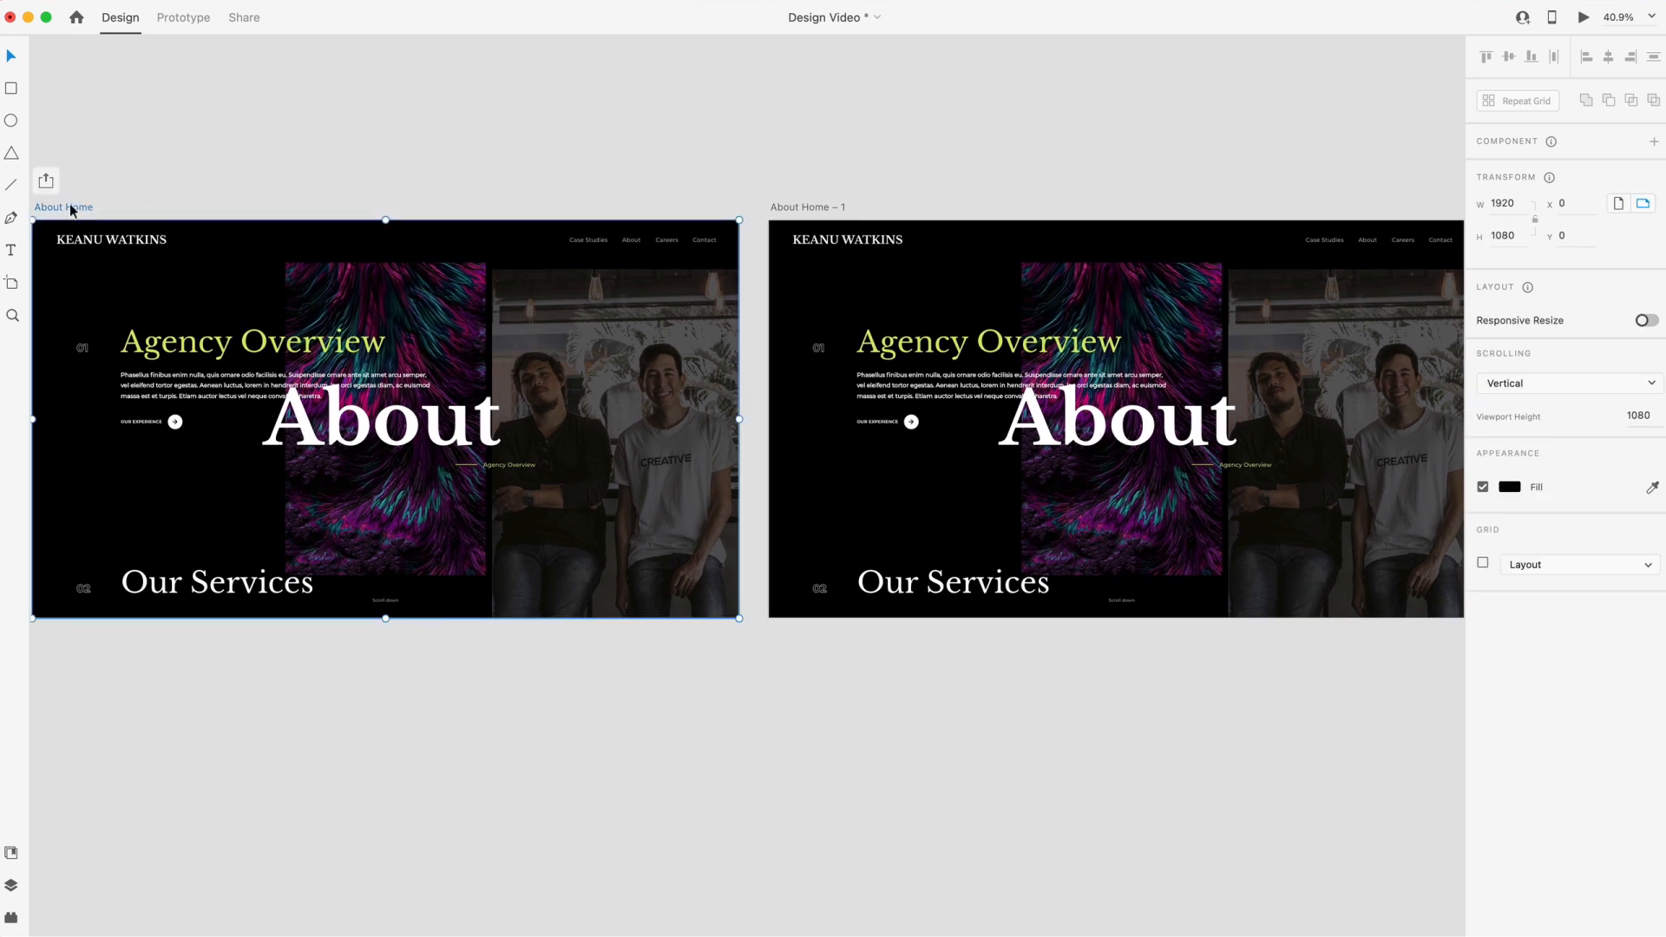
pyautogui.click(182, 18)
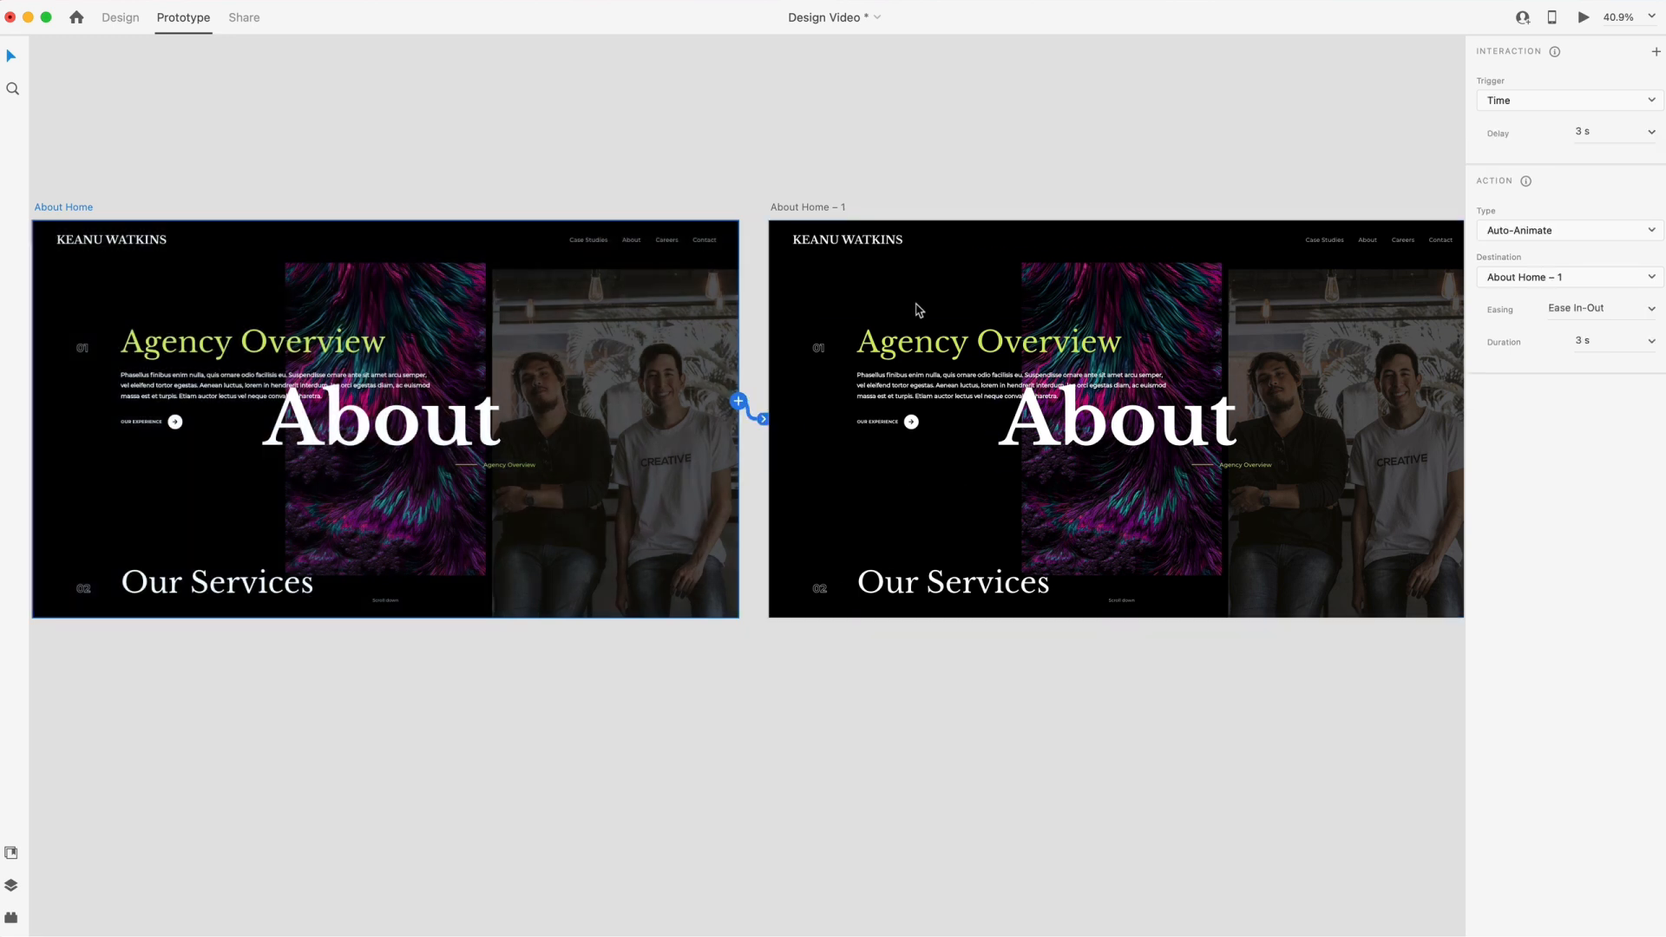
pyautogui.moveTo(1526, 103)
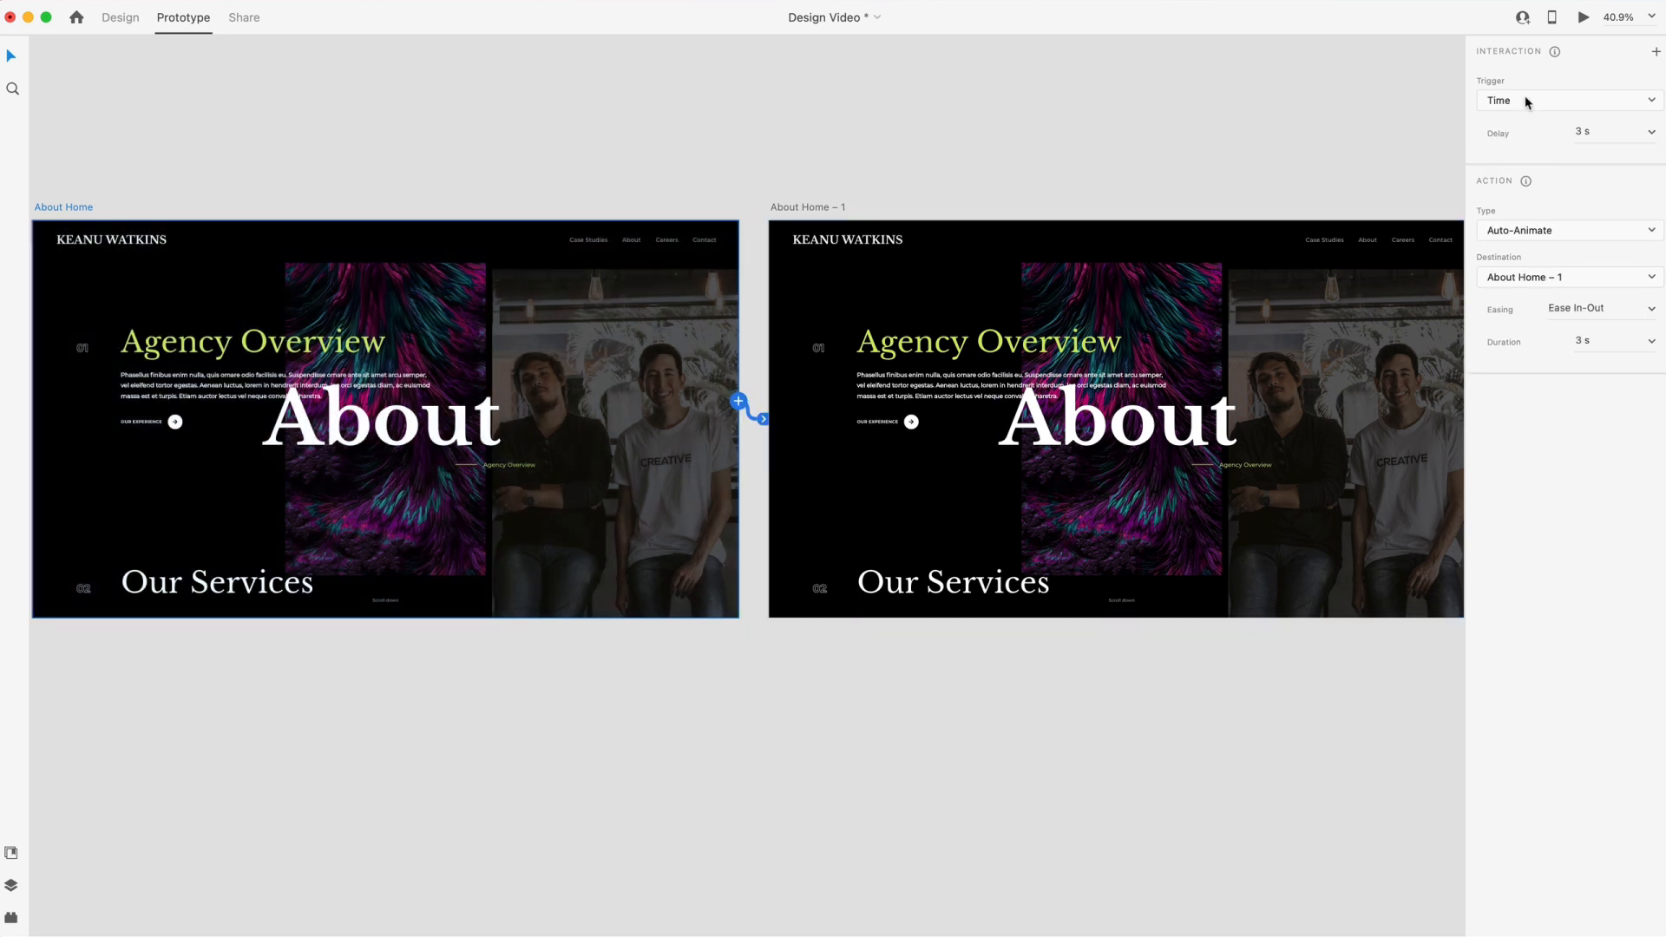
pyautogui.click(1583, 132)
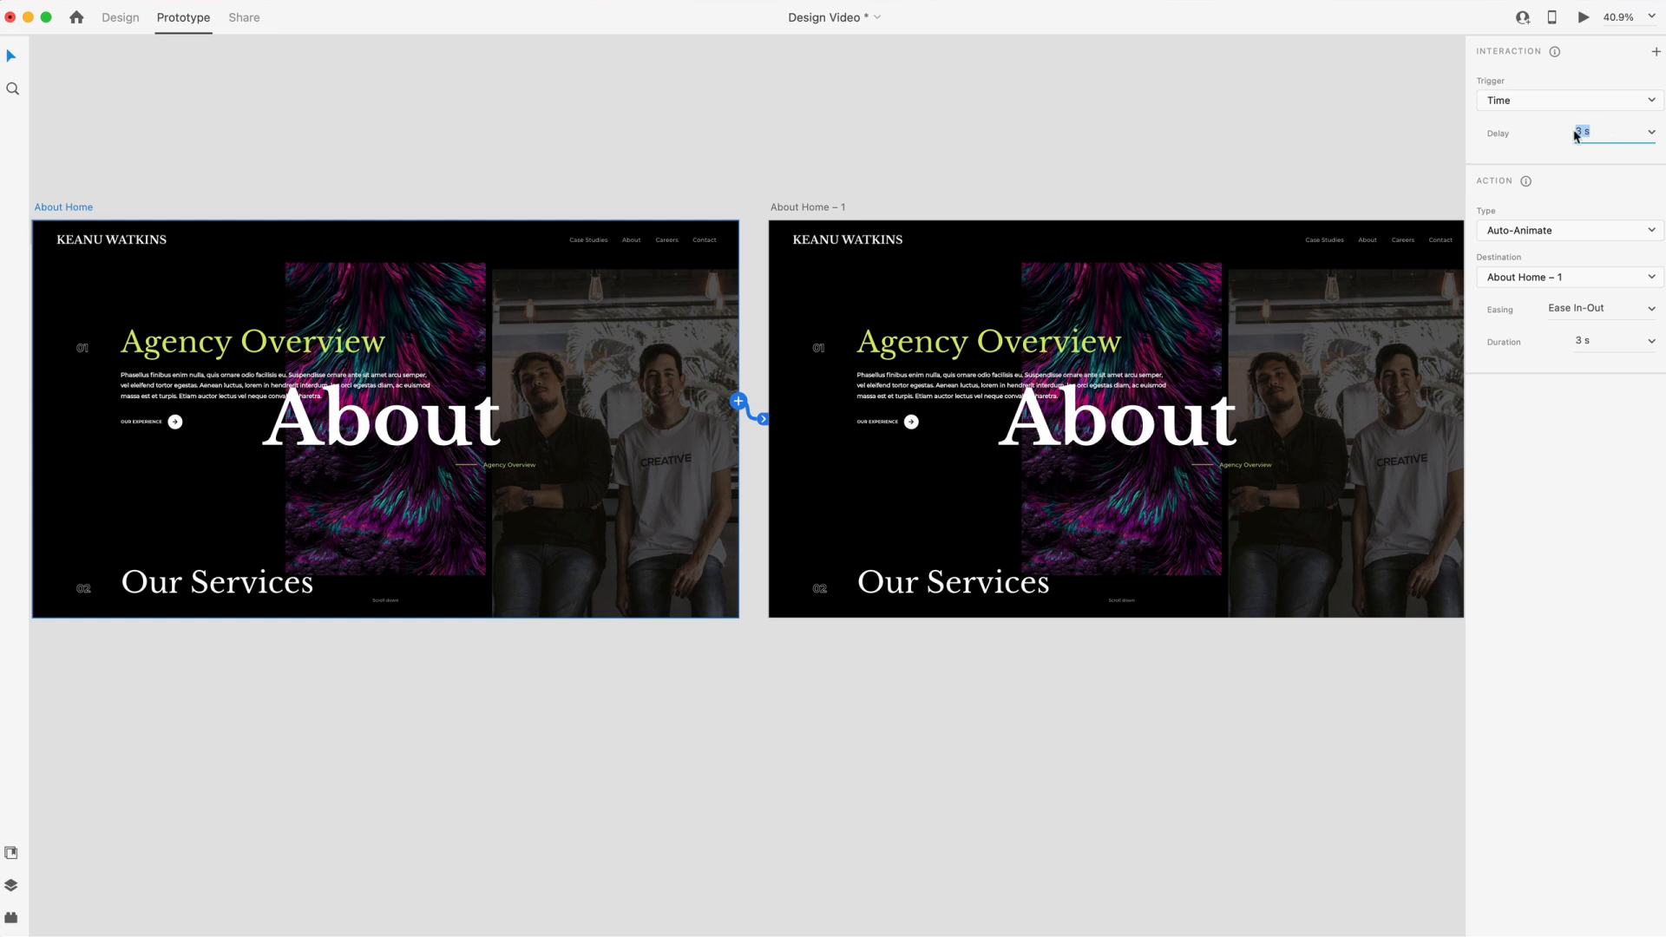
pyautogui.click(1567, 229)
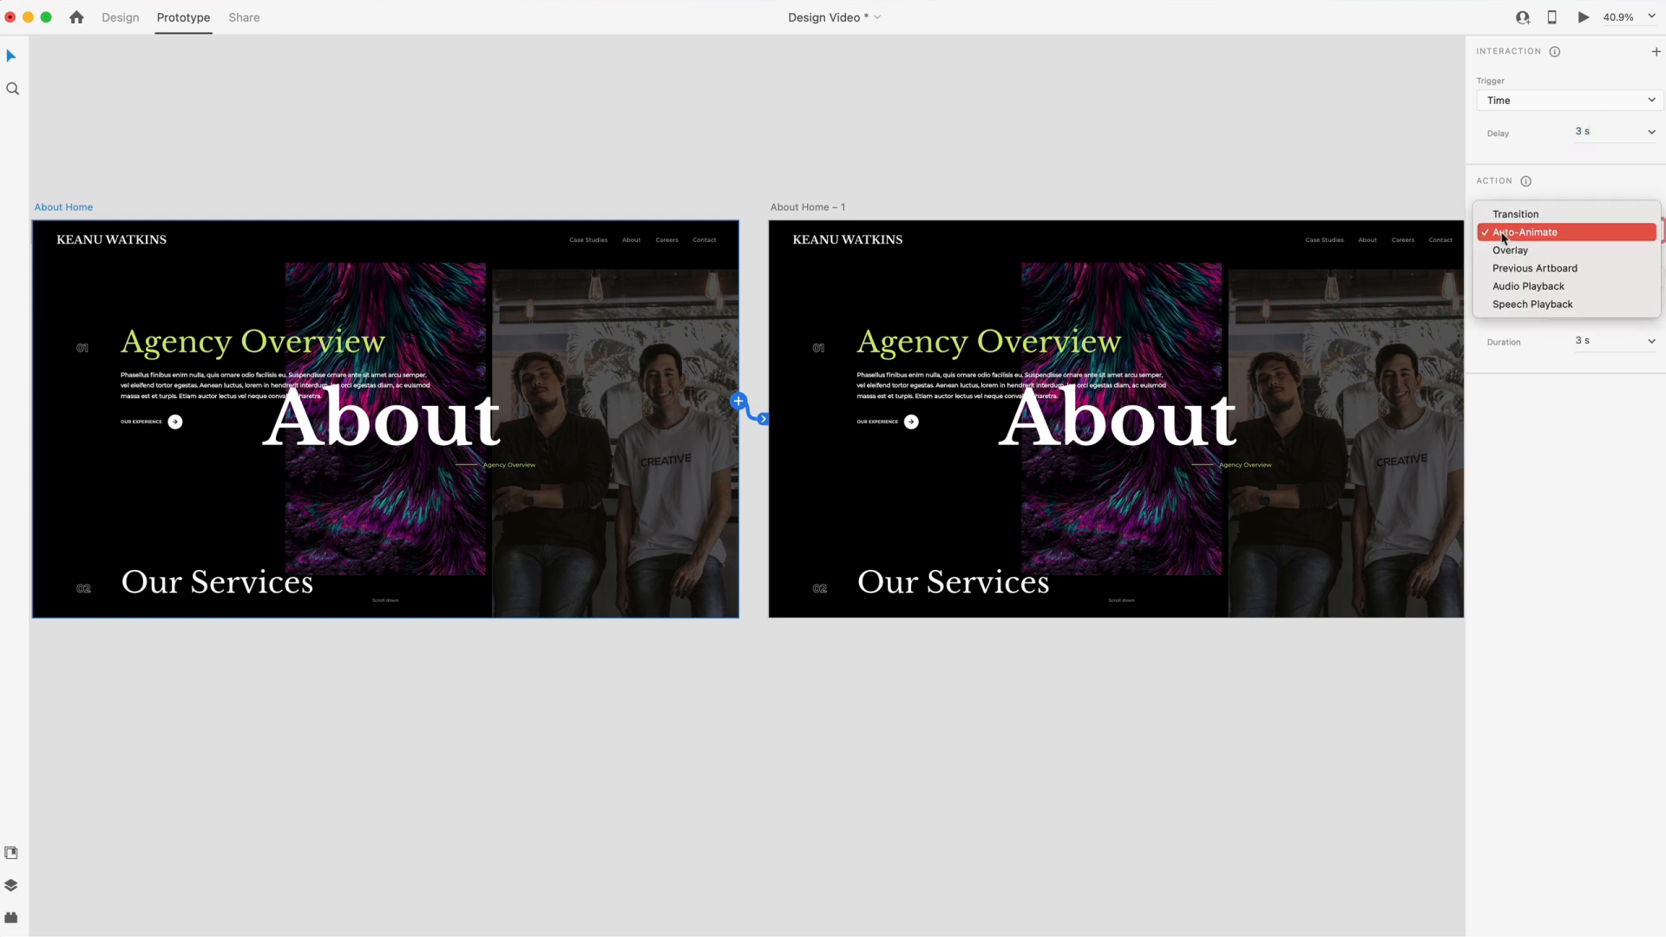
pyautogui.click(1526, 231)
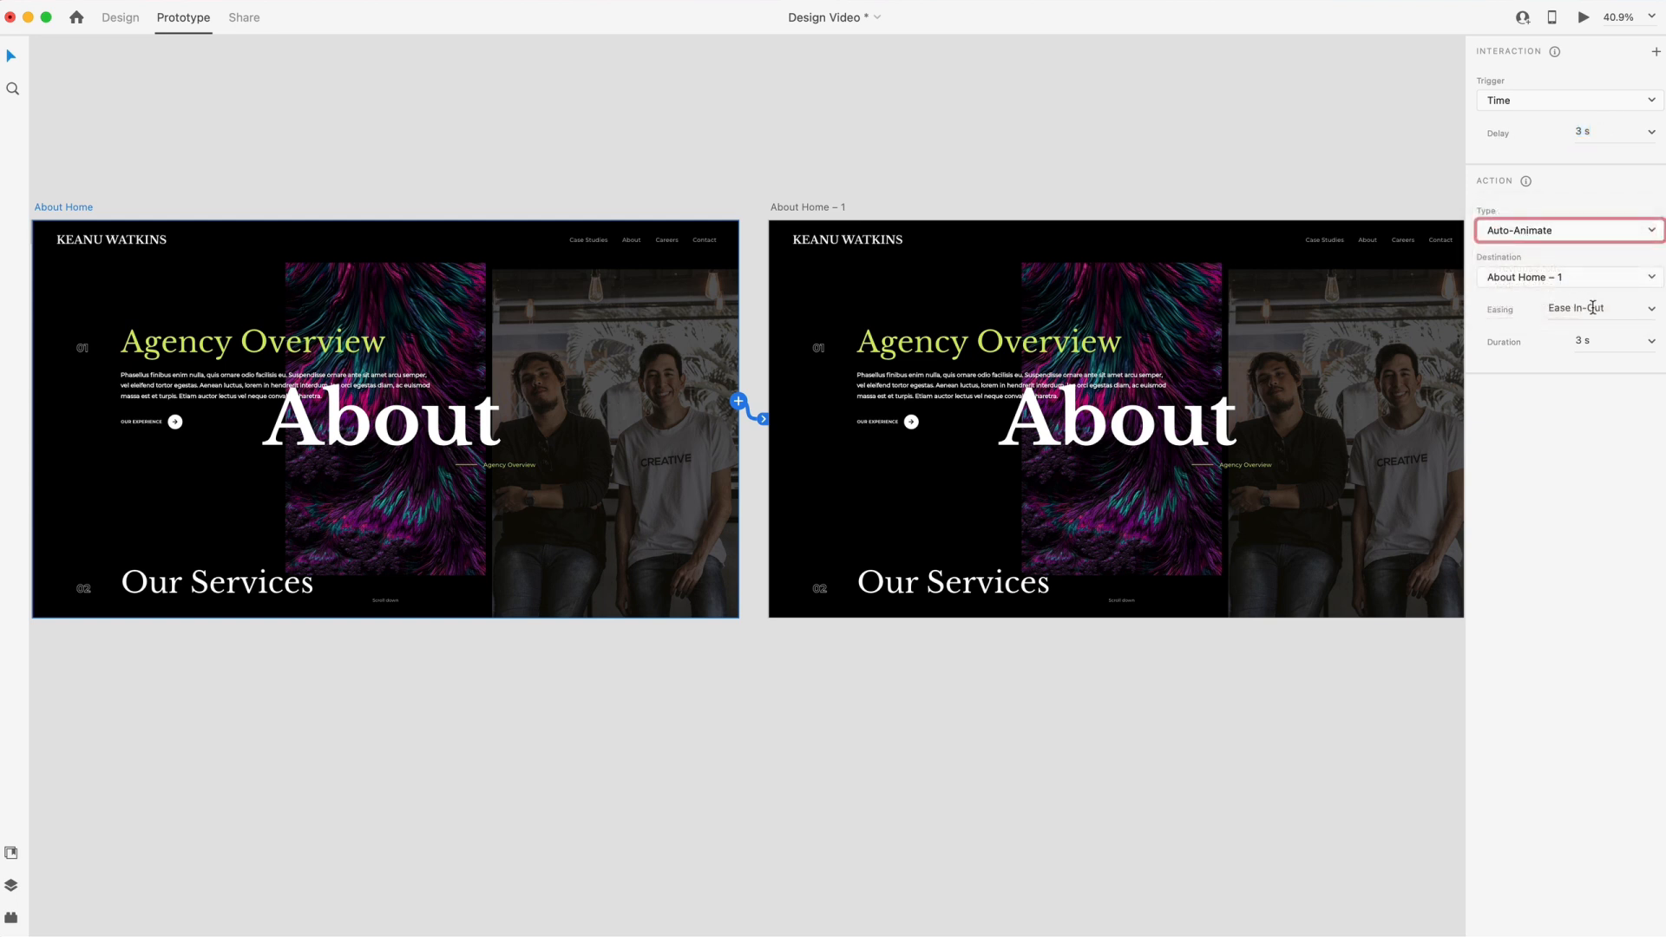
pyautogui.click(1577, 309)
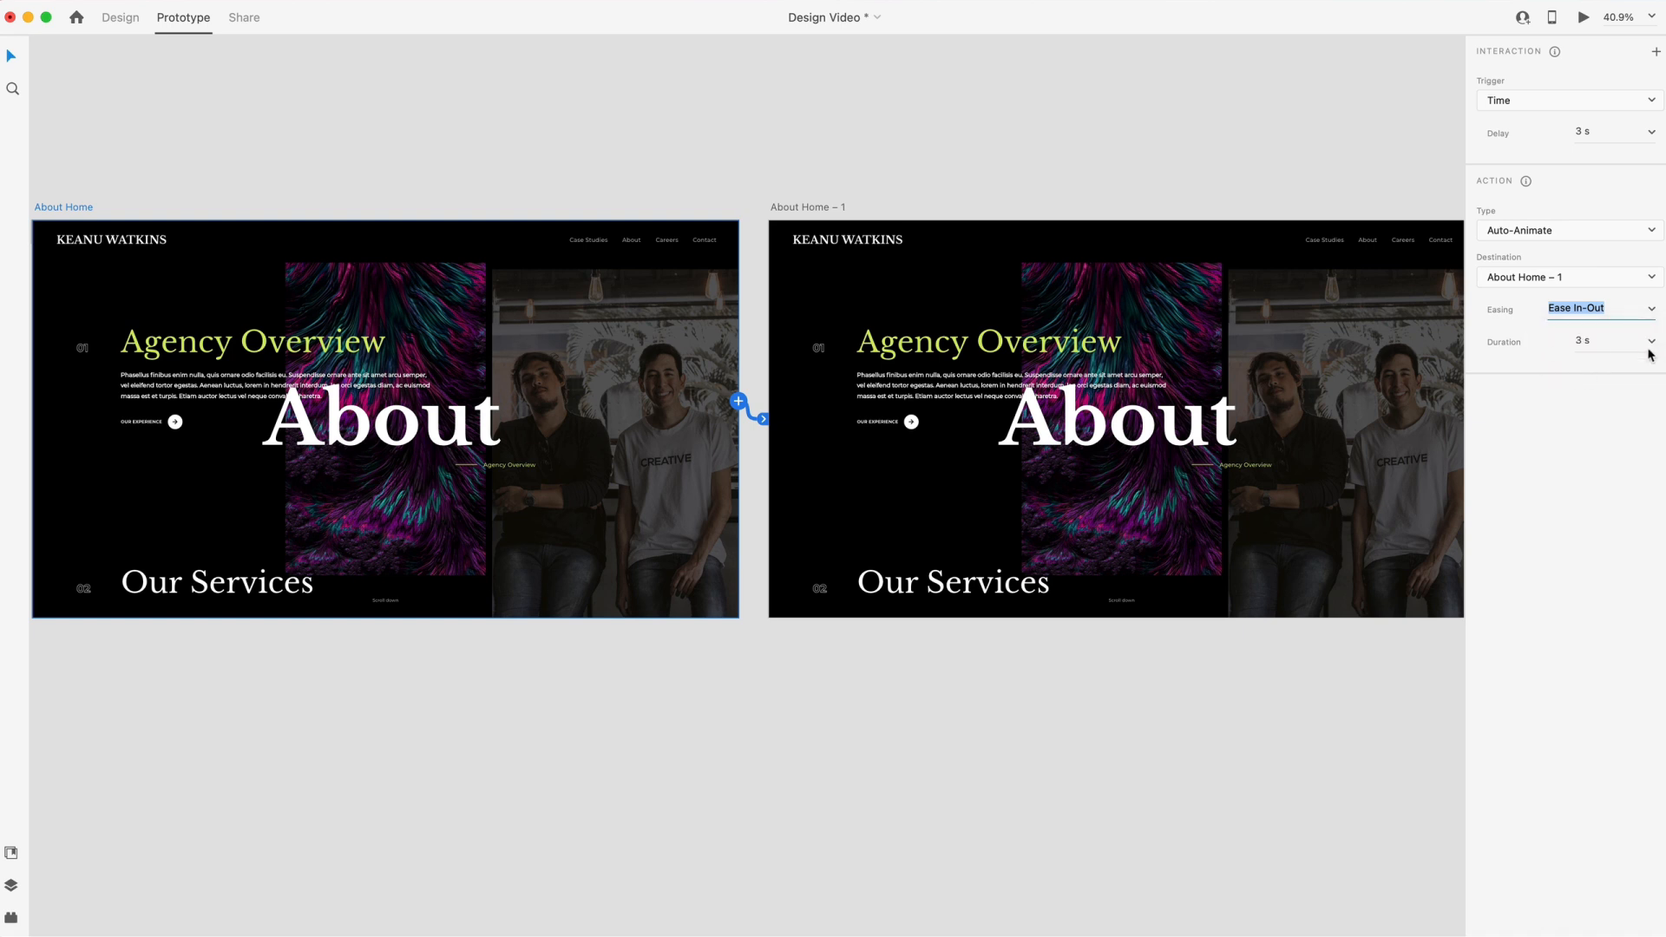
pyautogui.moveTo(767, 54)
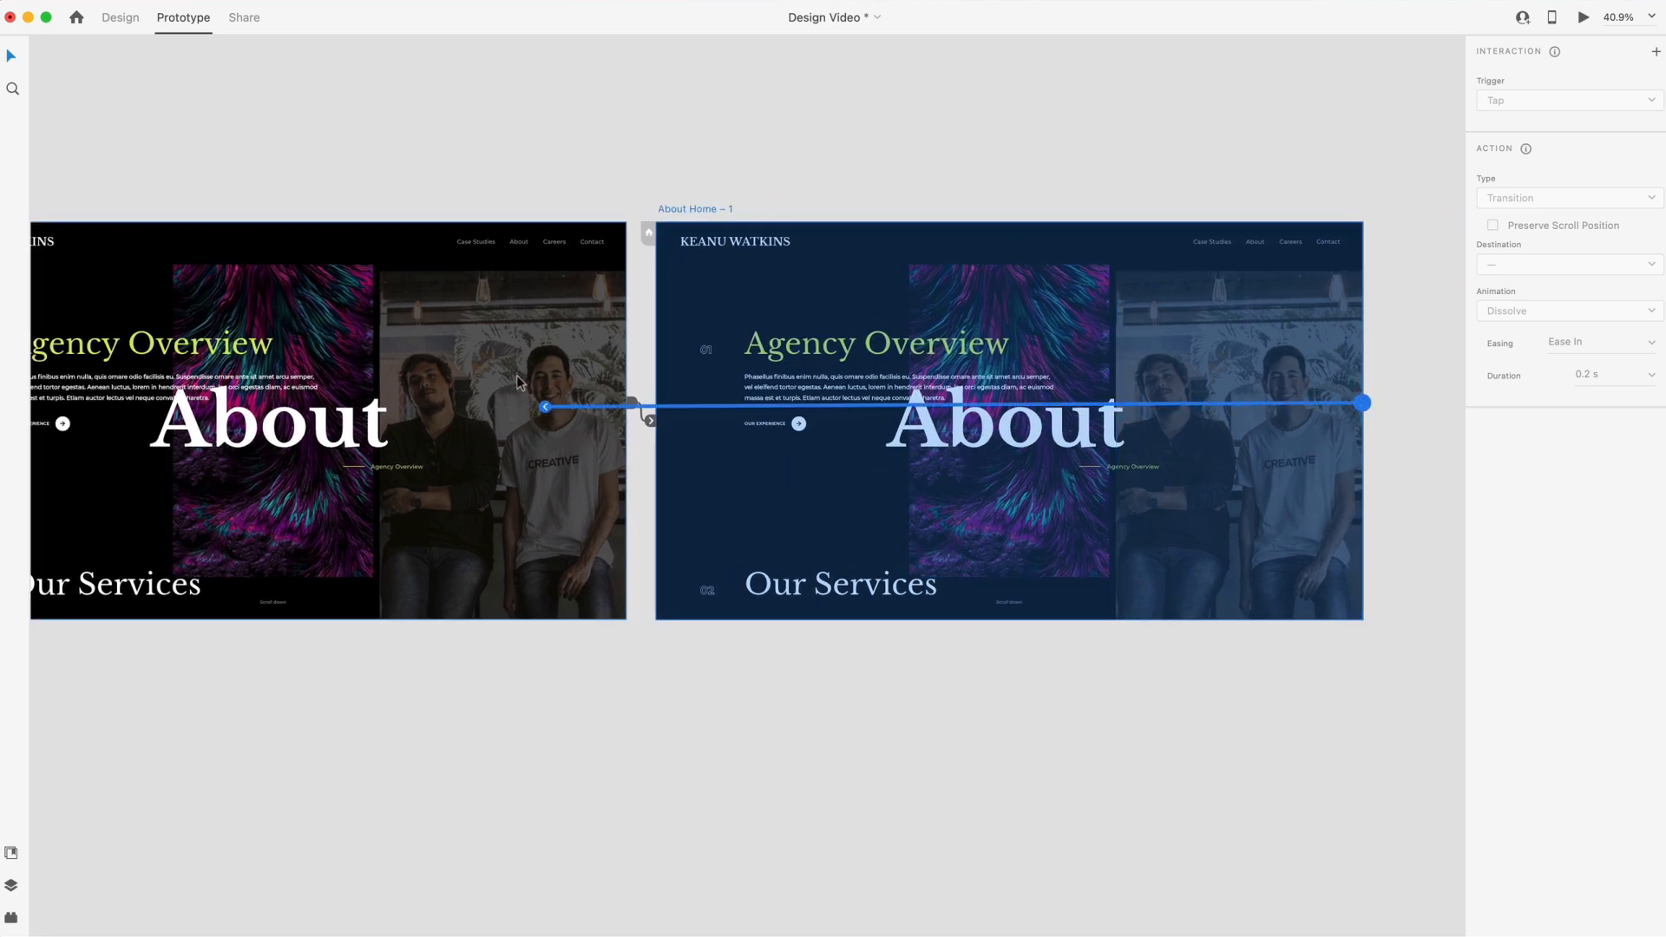
# Wire About Home – 1 back to About Home to complete the loop
pyautogui.moveTo(543, 406); pyautogui.dragTo(465, 309)
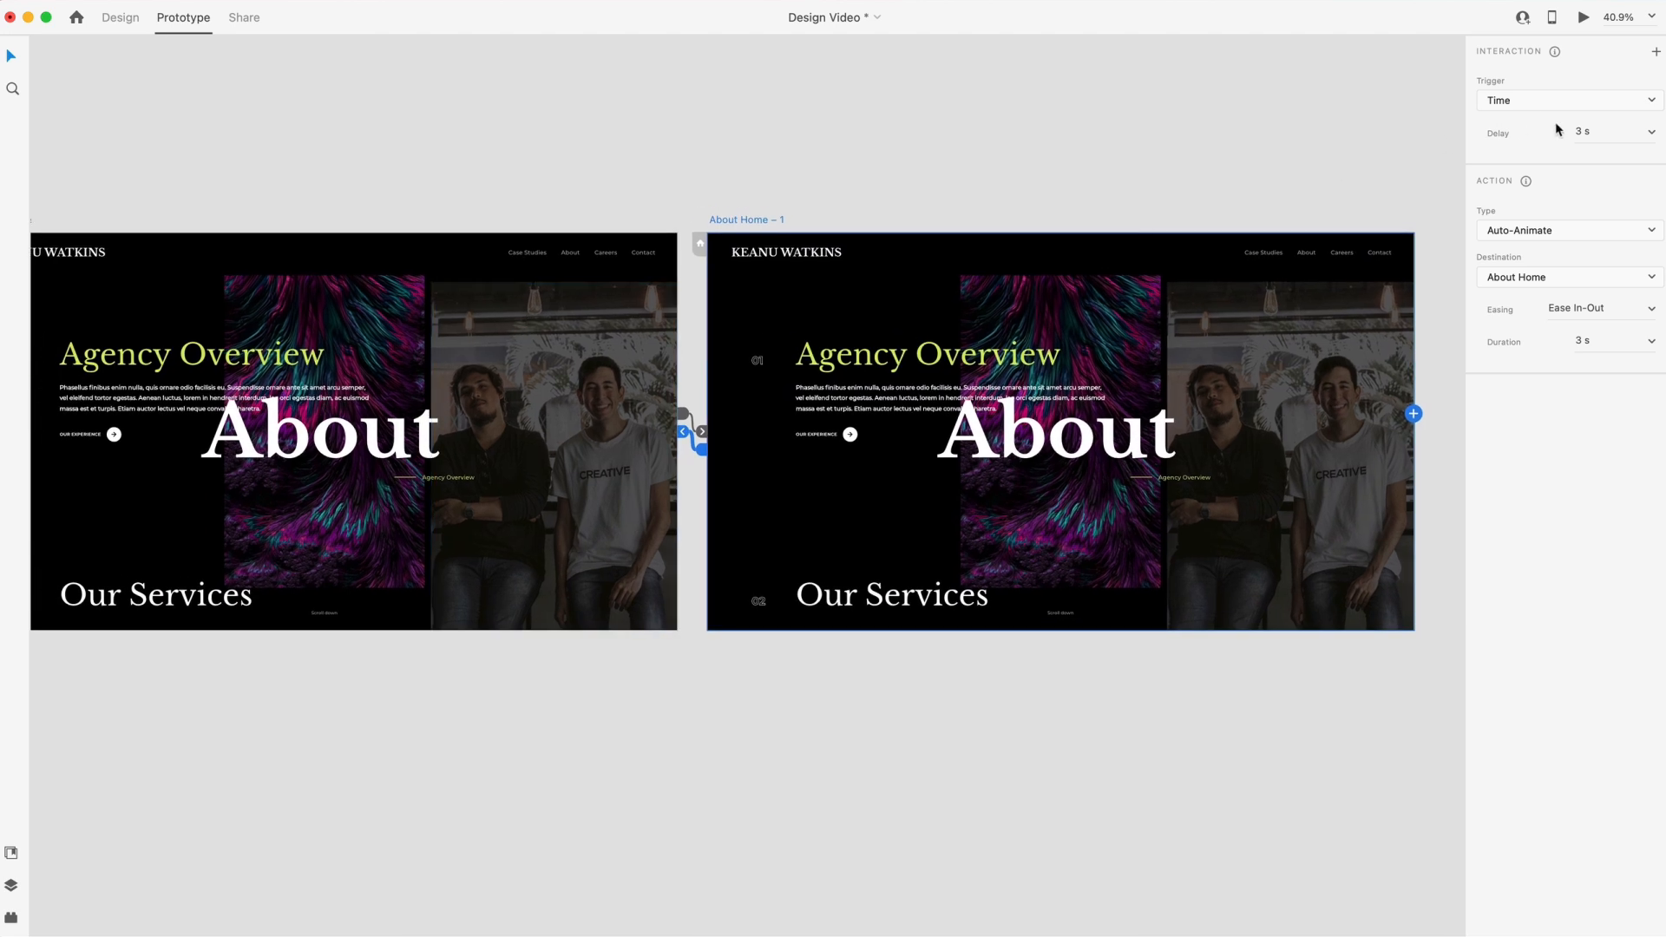
pyautogui.moveTo(1604, 344)
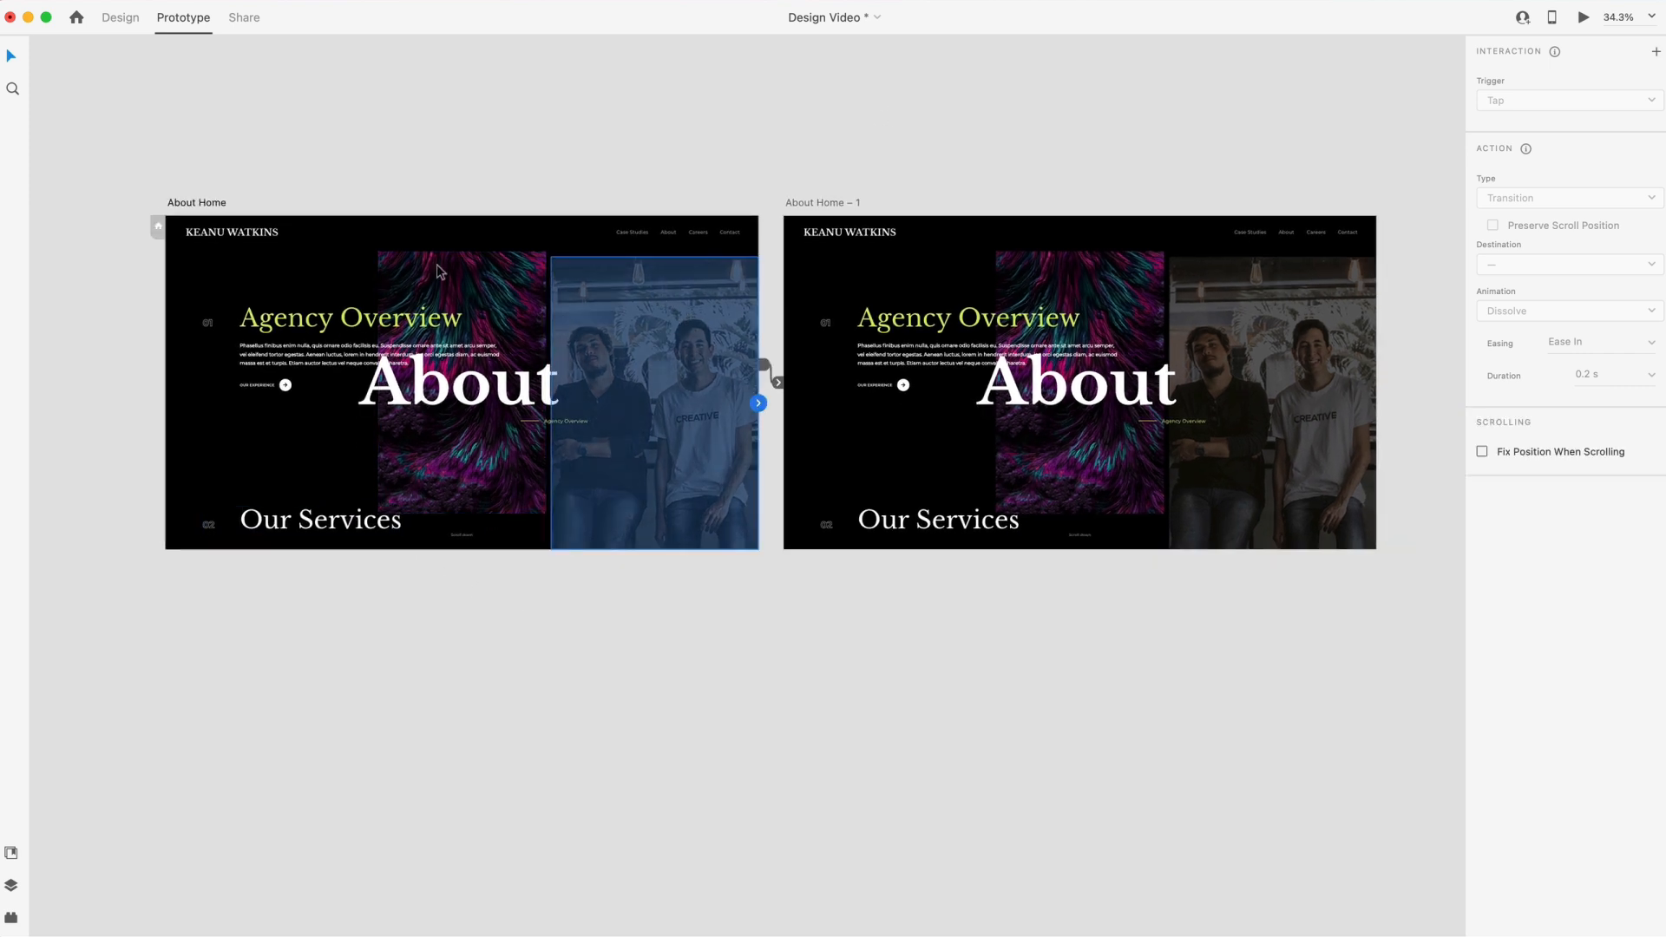
# Back in Design mode, fade the team photo on About Home to 0% opacity
pyautogui.click(119, 17)
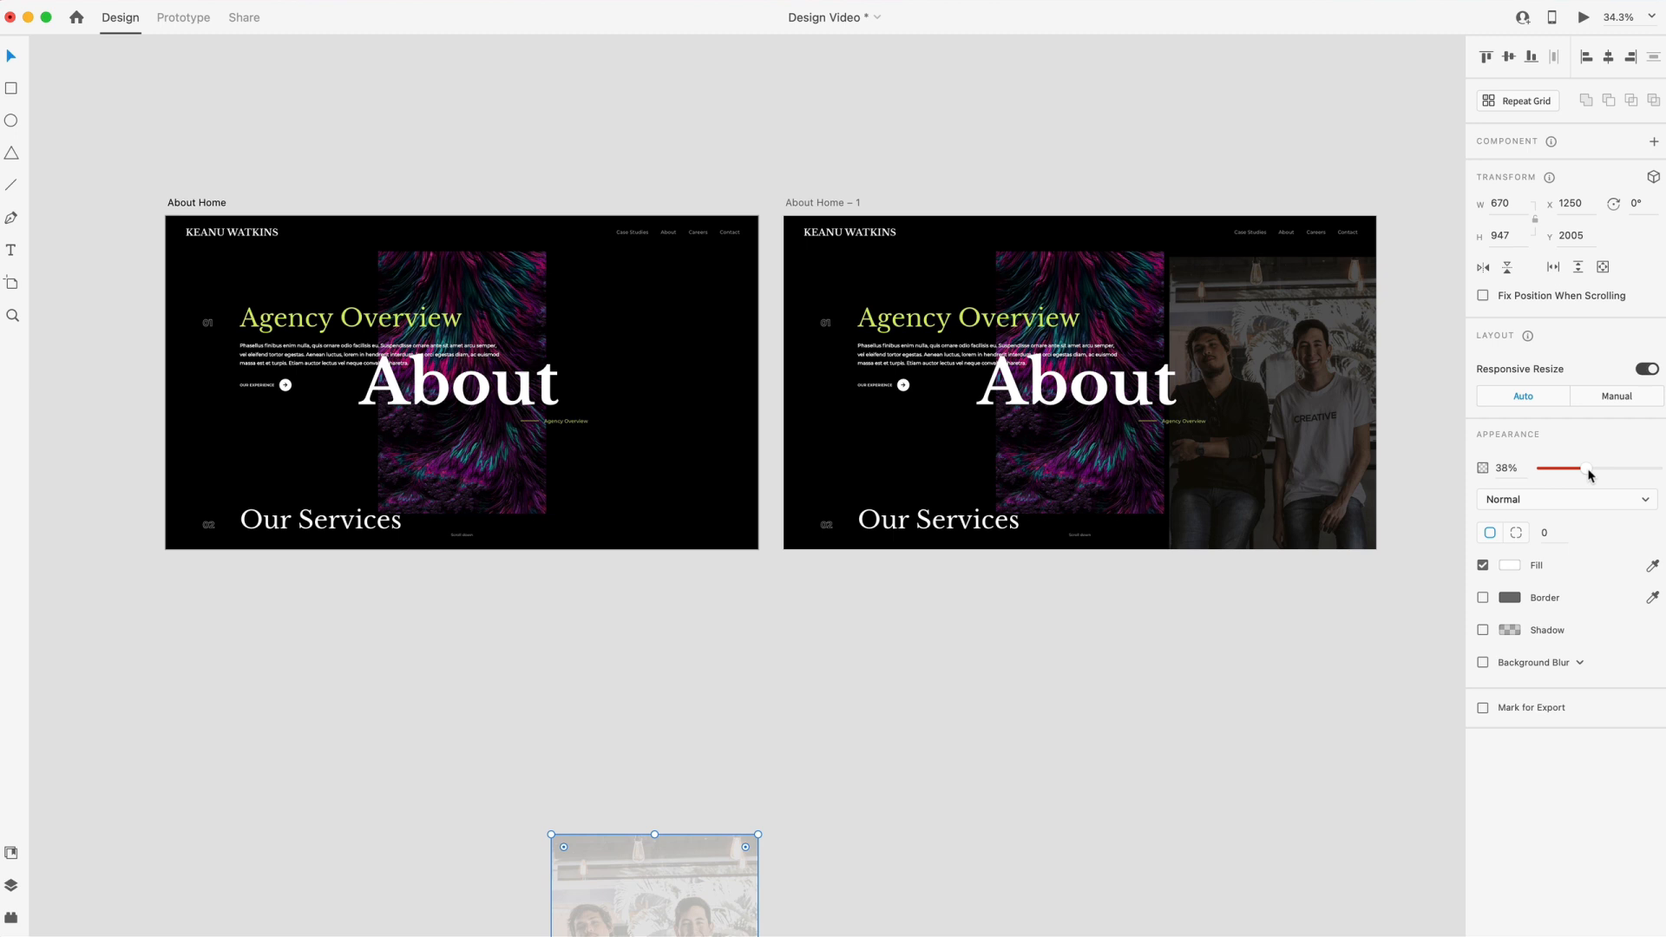
pyautogui.moveTo(1588, 469); pyautogui.dragTo(1542, 468)
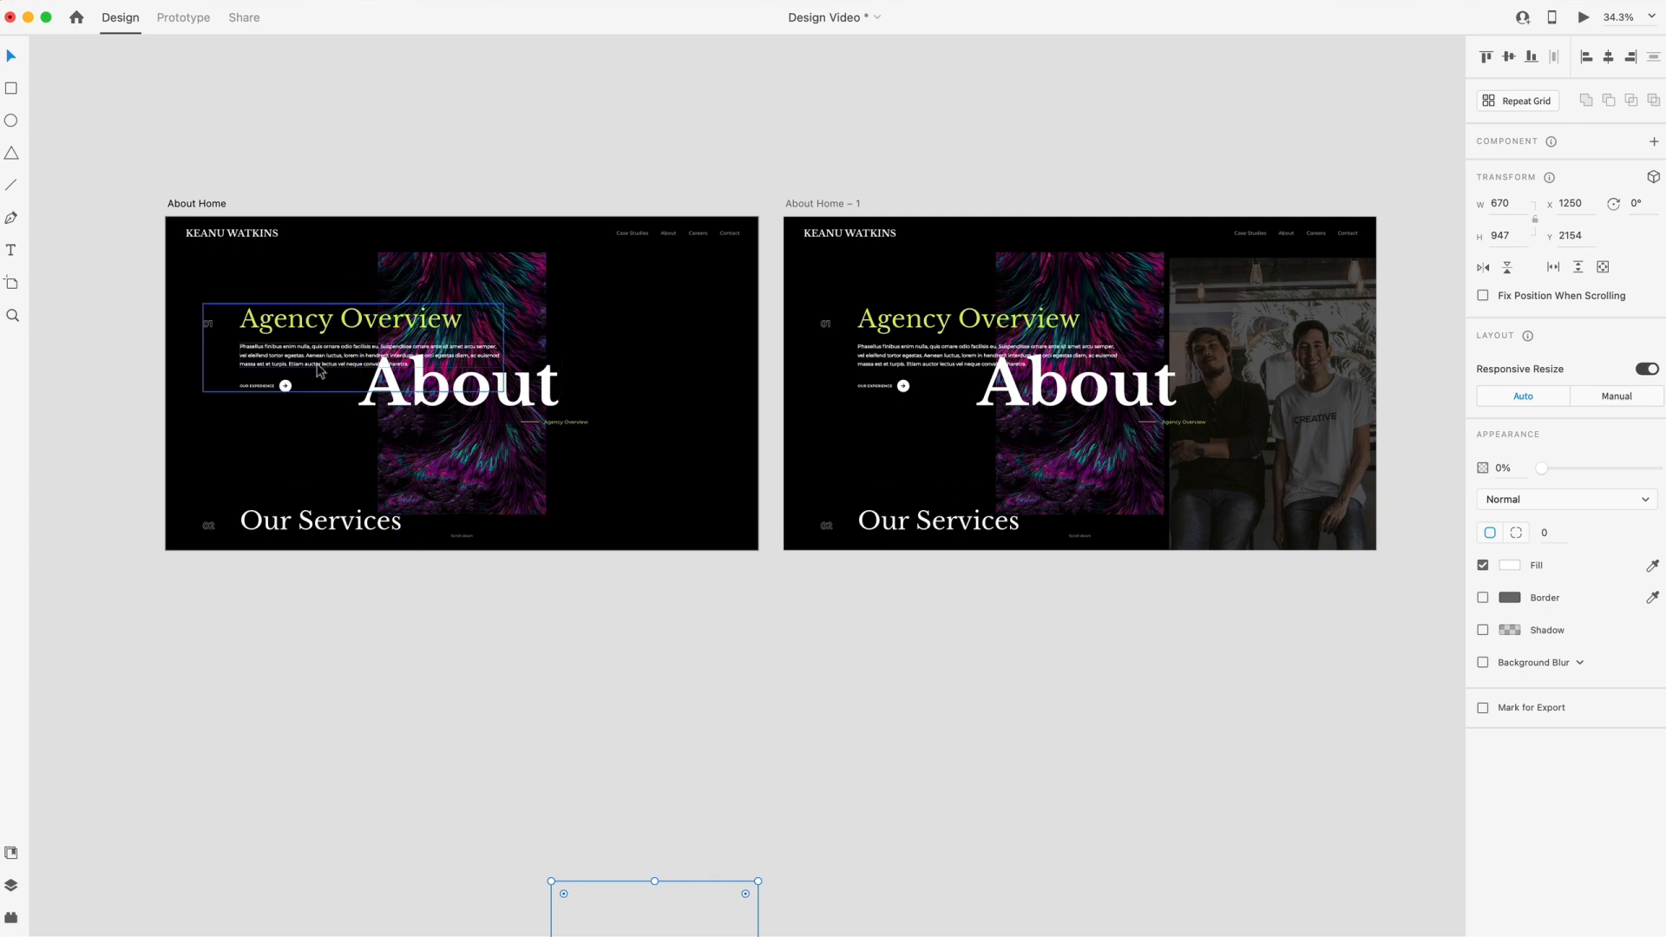
# Set the Agency Overview and Our Services groups to 0% opacity
pyautogui.click(319, 521)
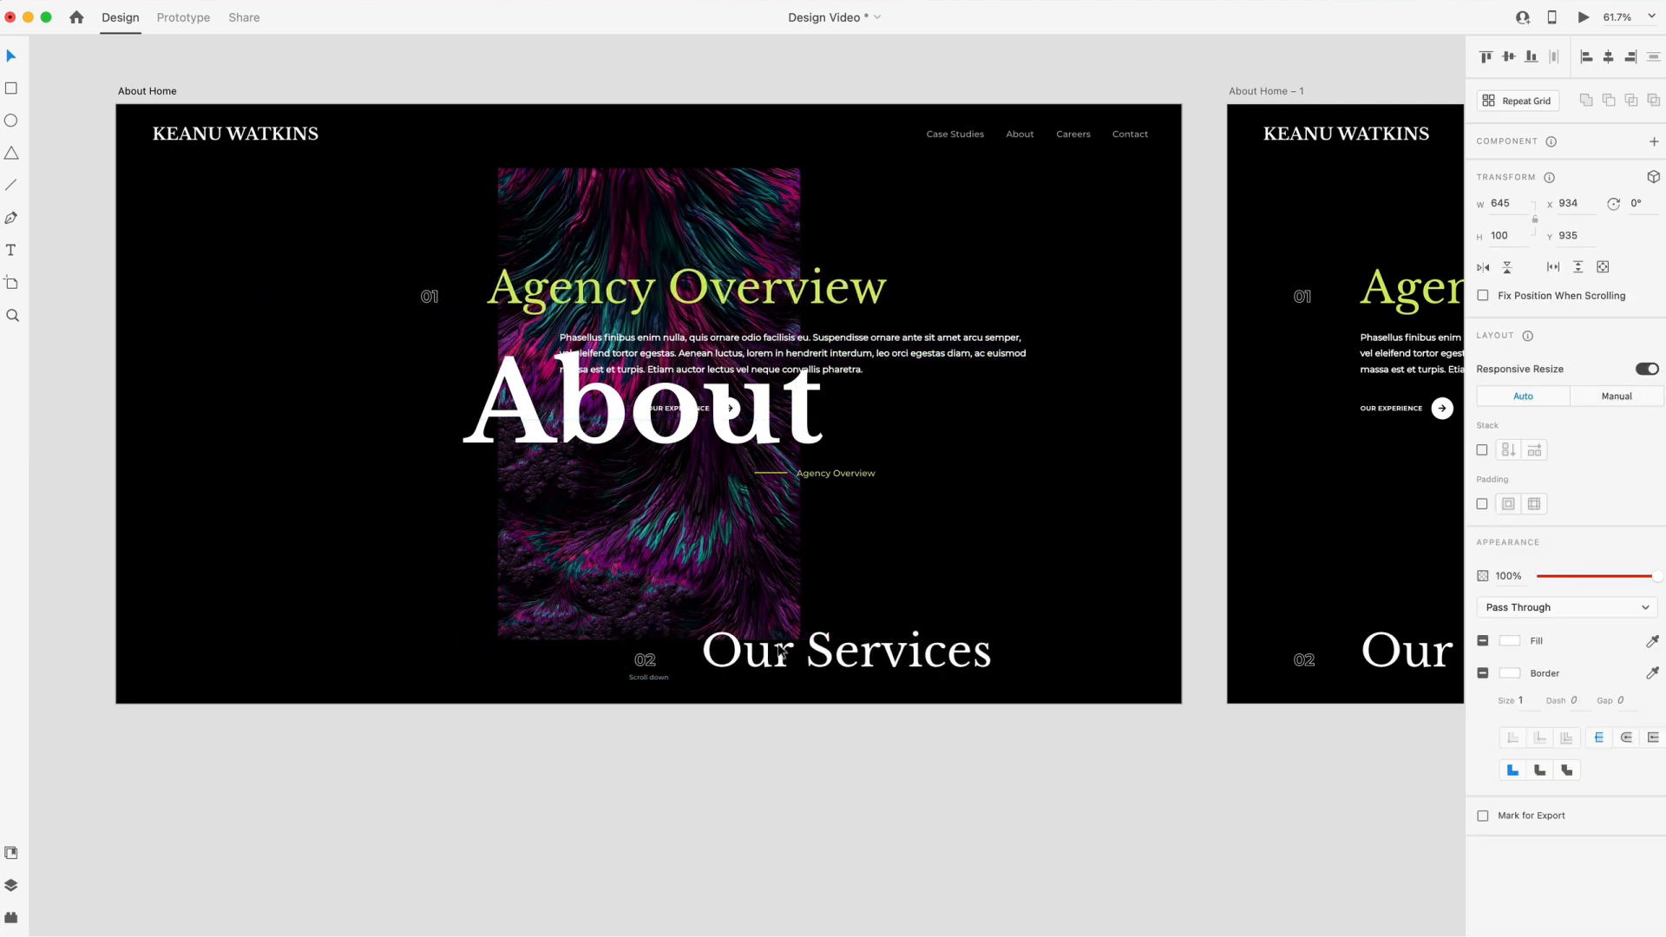
pyautogui.click(946, 635)
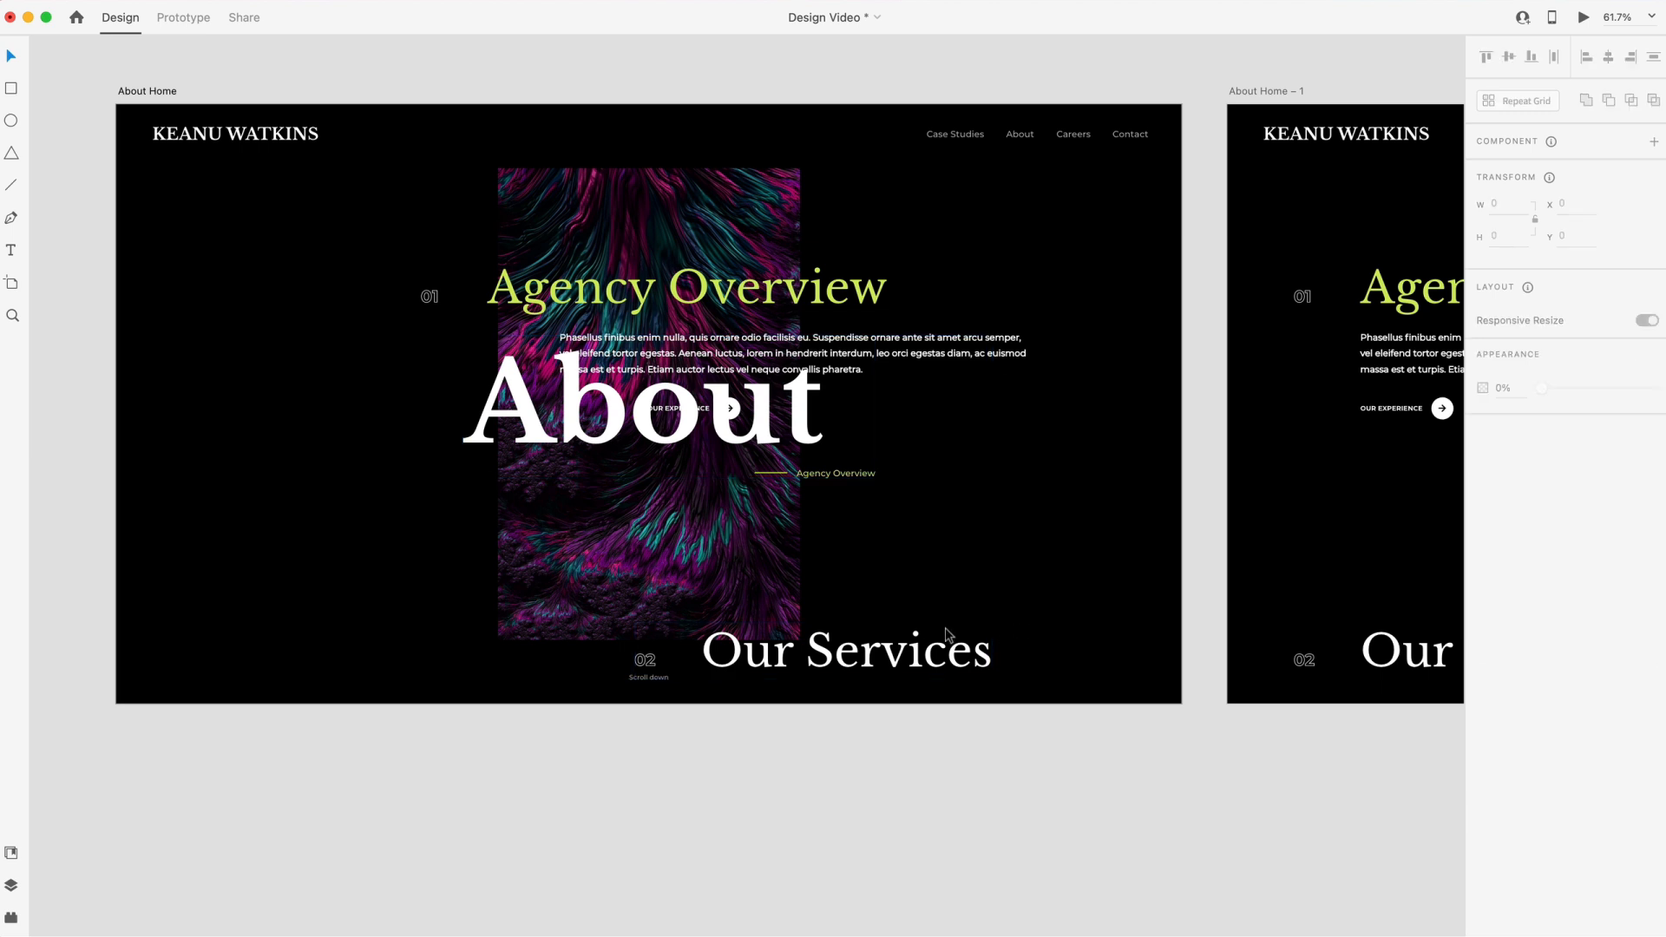
pyautogui.click(845, 651)
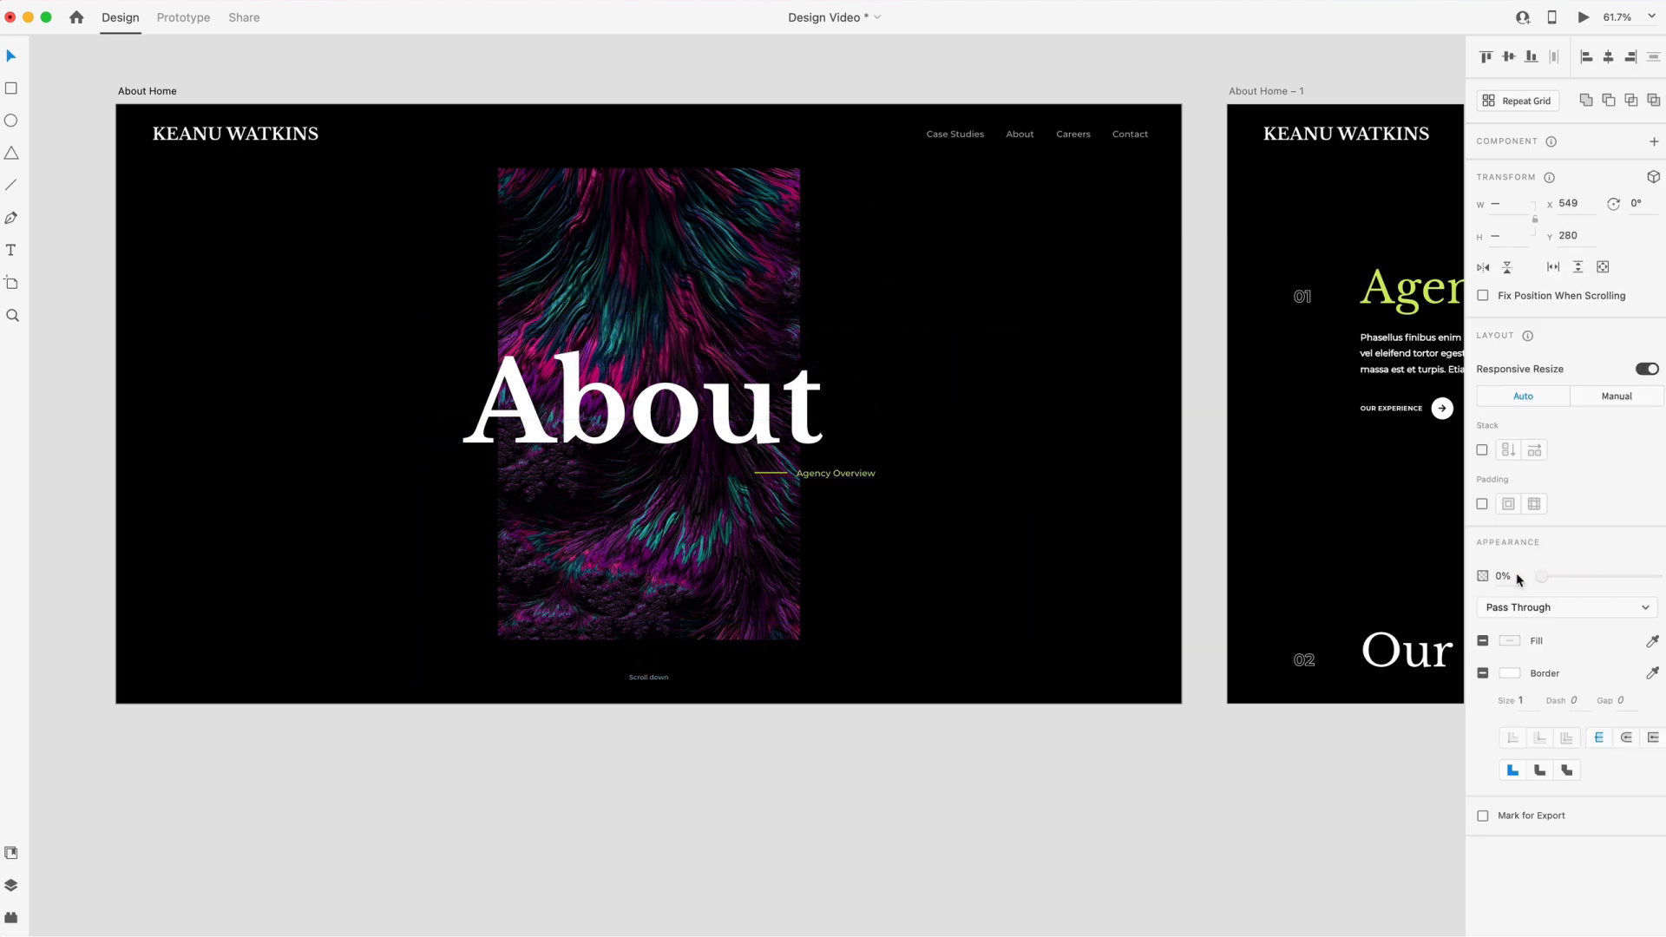
pyautogui.click(792, 840)
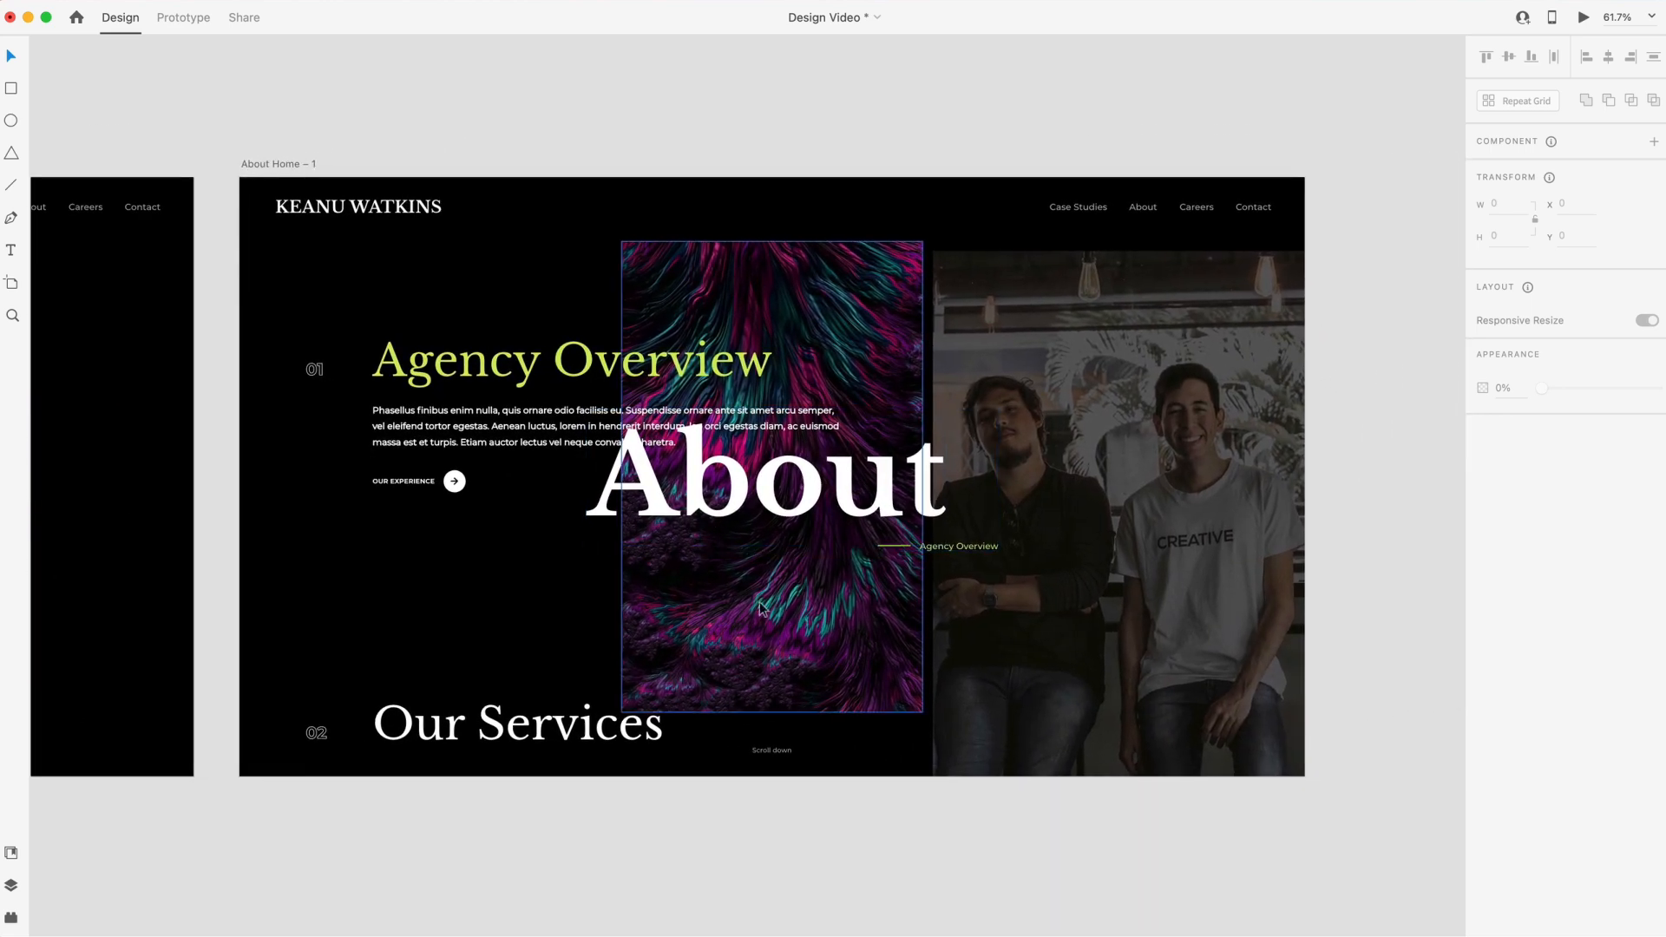
# Hide the About heading and abstract image on About Home – 1 and adjust the Scroll down caption
pyautogui.scroll(-3)
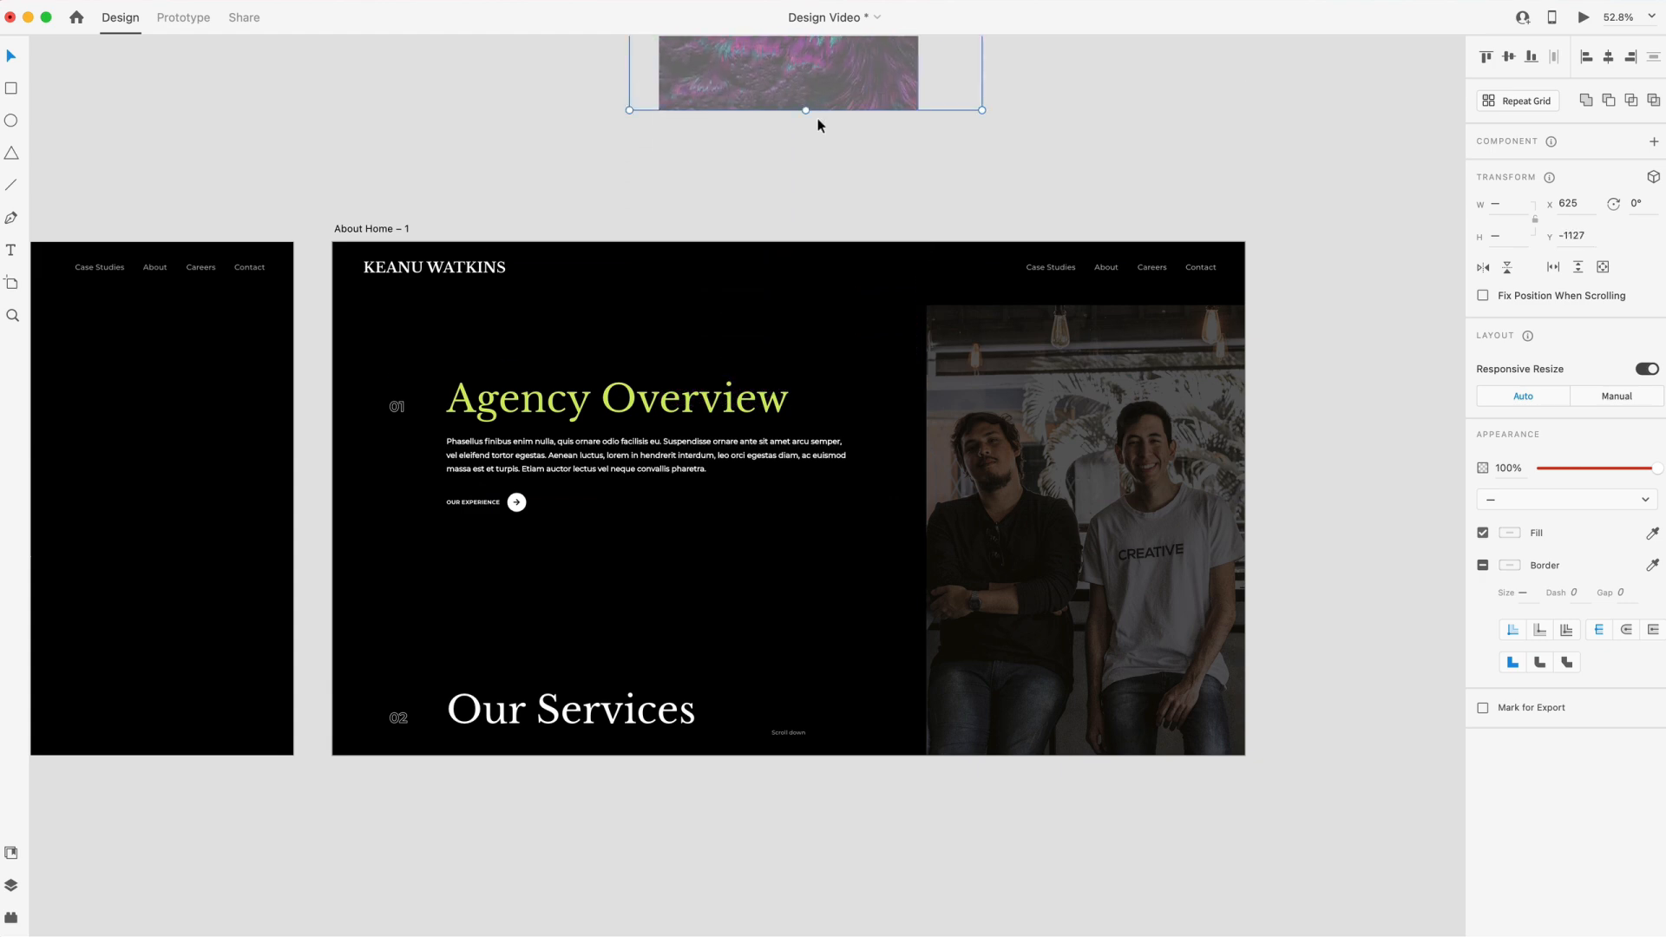
pyautogui.scroll(-3)
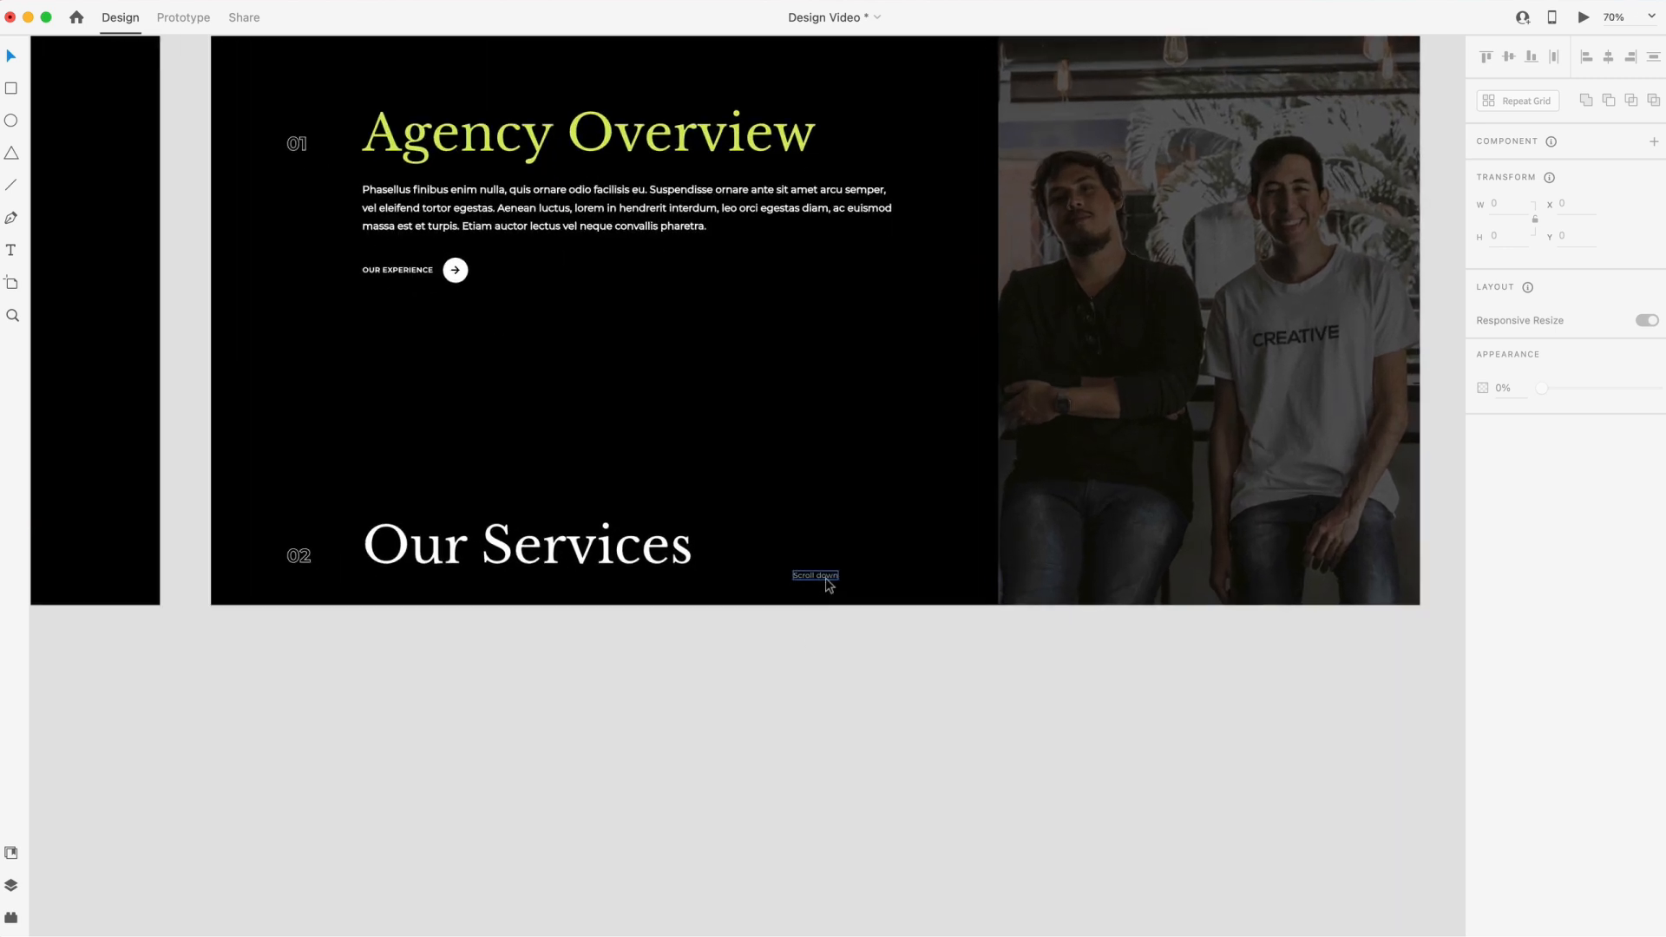
pyautogui.click(814, 577)
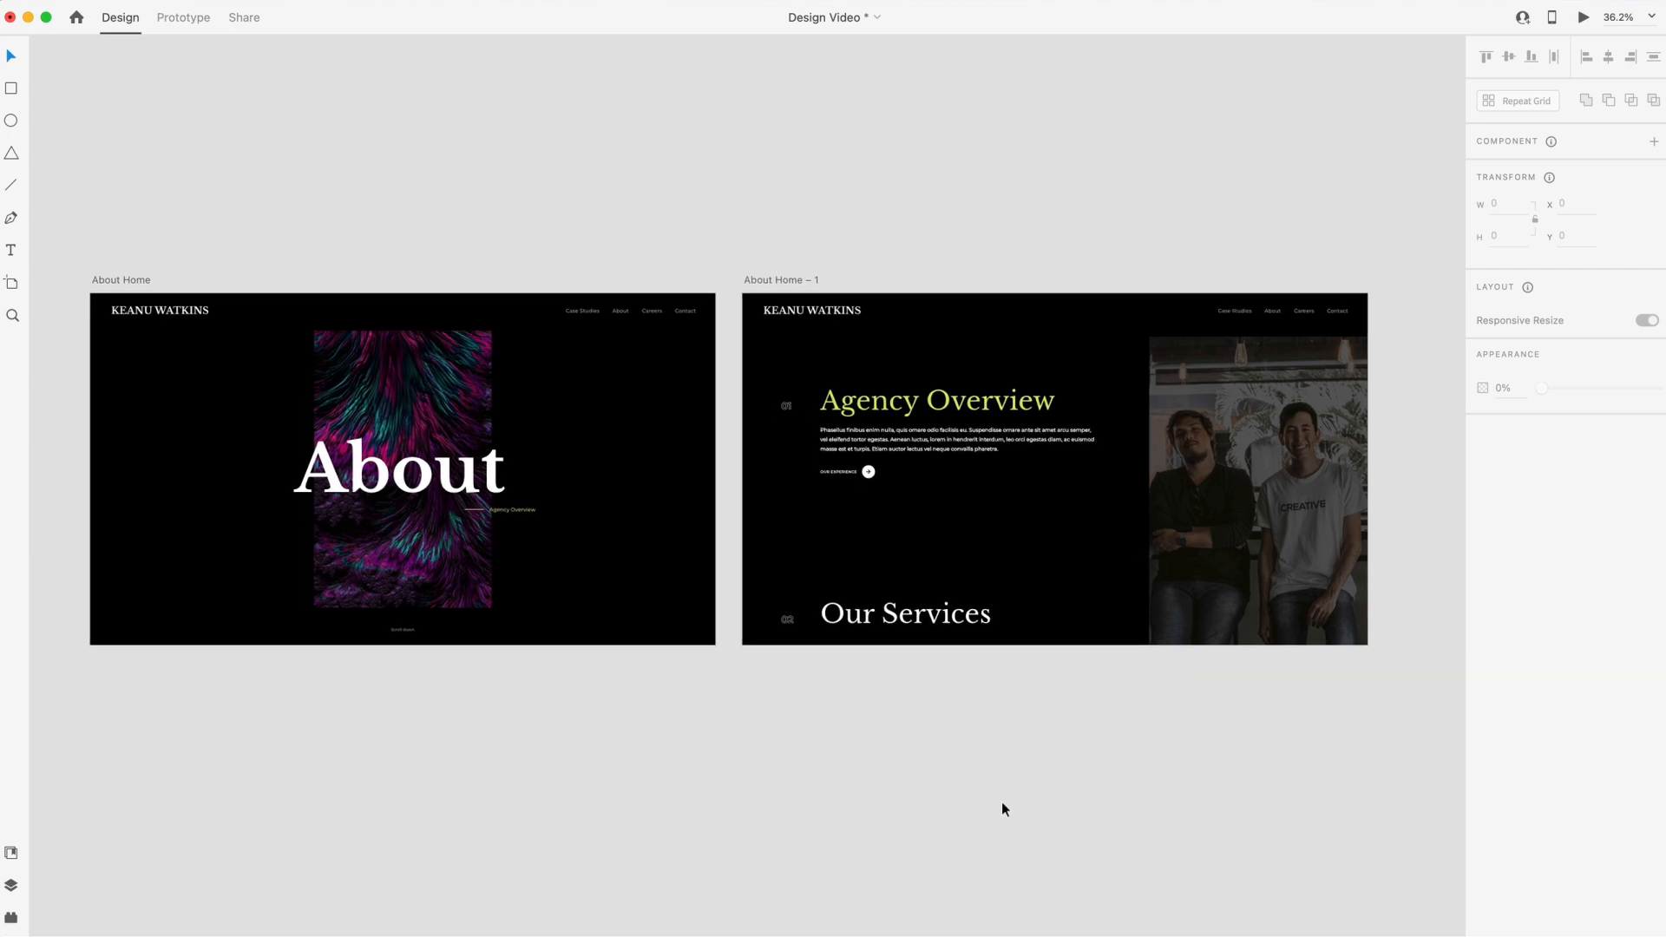
# Run Desktop Preview and watch the About hero auto-animate into Agency Overview and loop back
pyautogui.click(1583, 18)
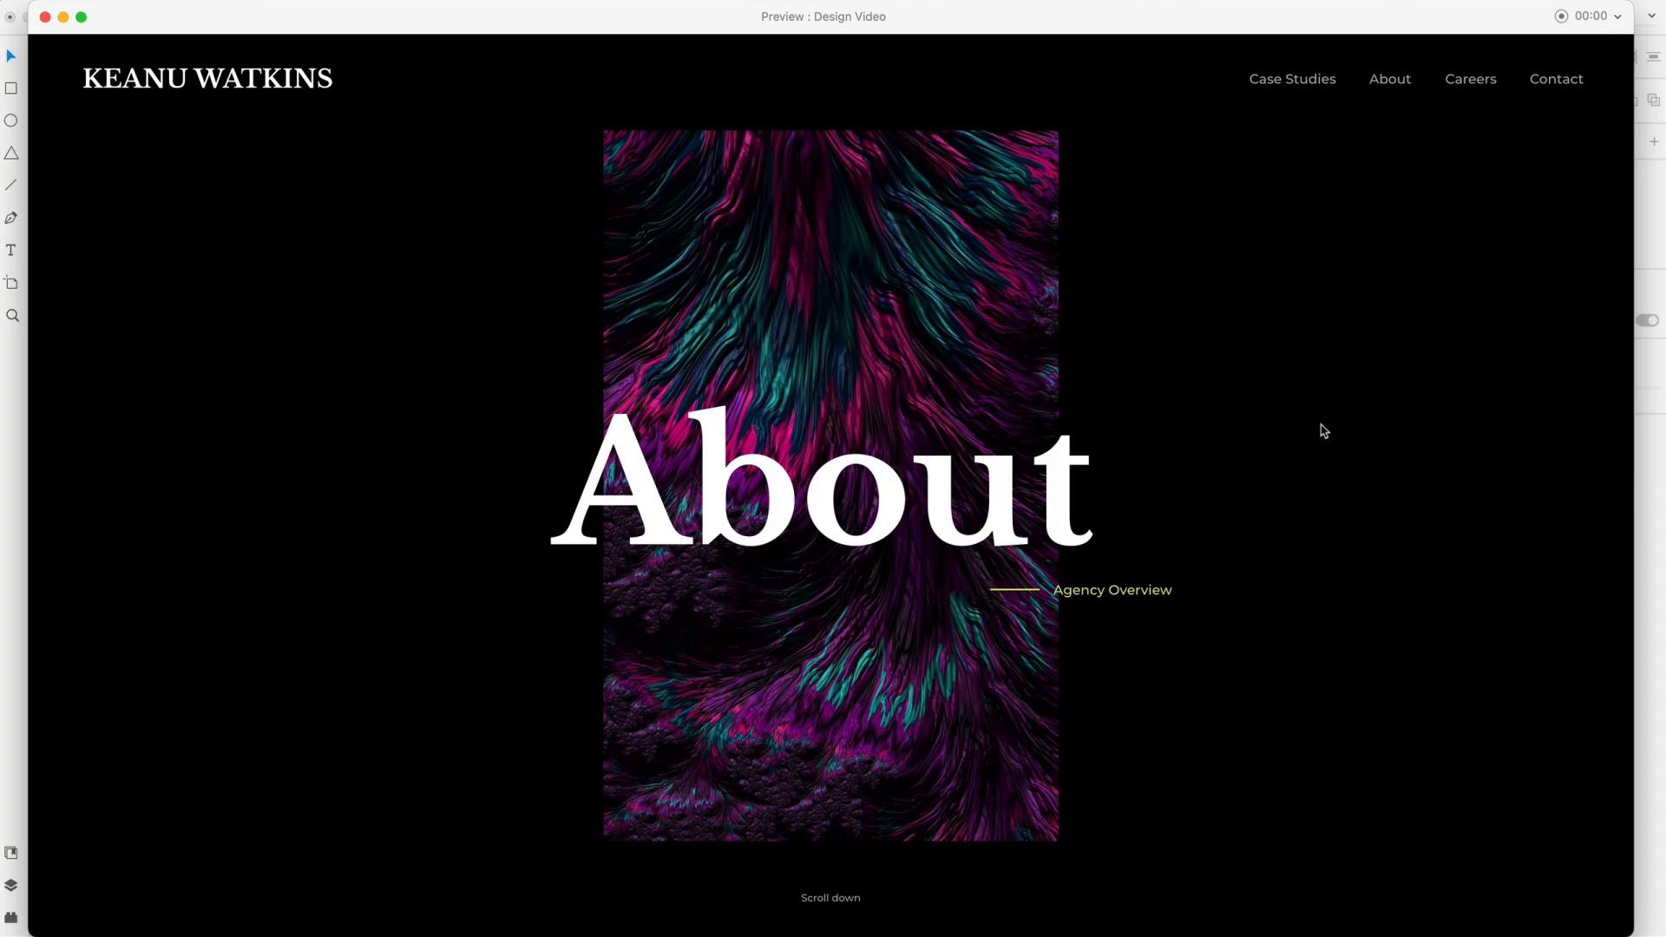
pyautogui.moveTo(791, 326)
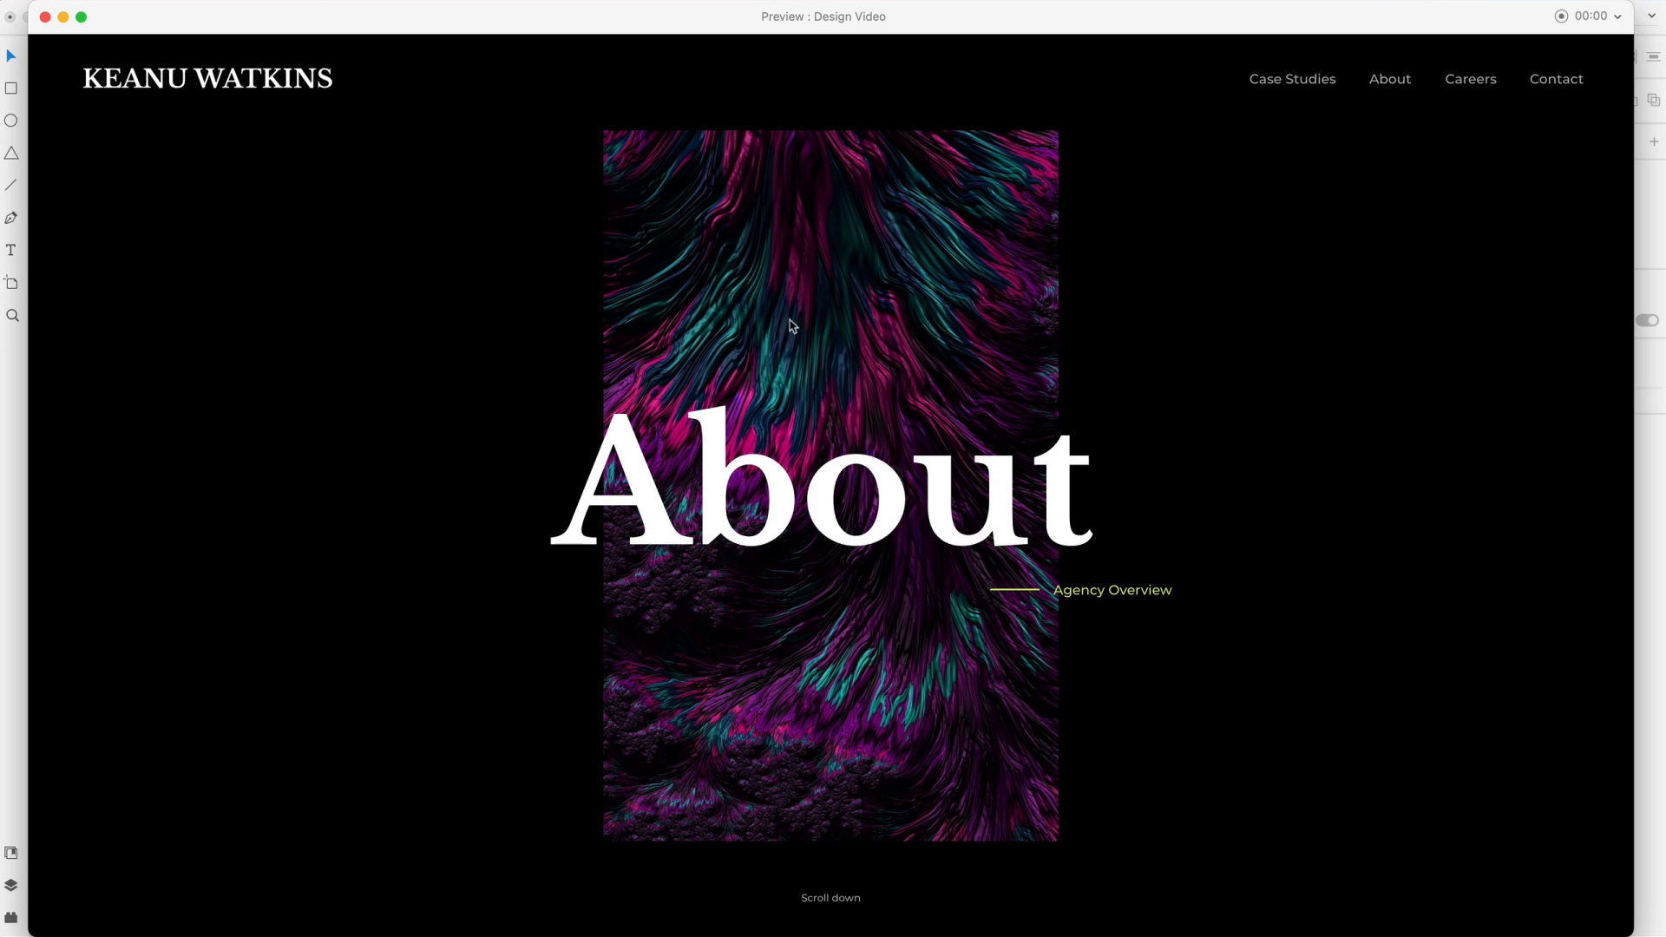
pyautogui.scroll(-3)
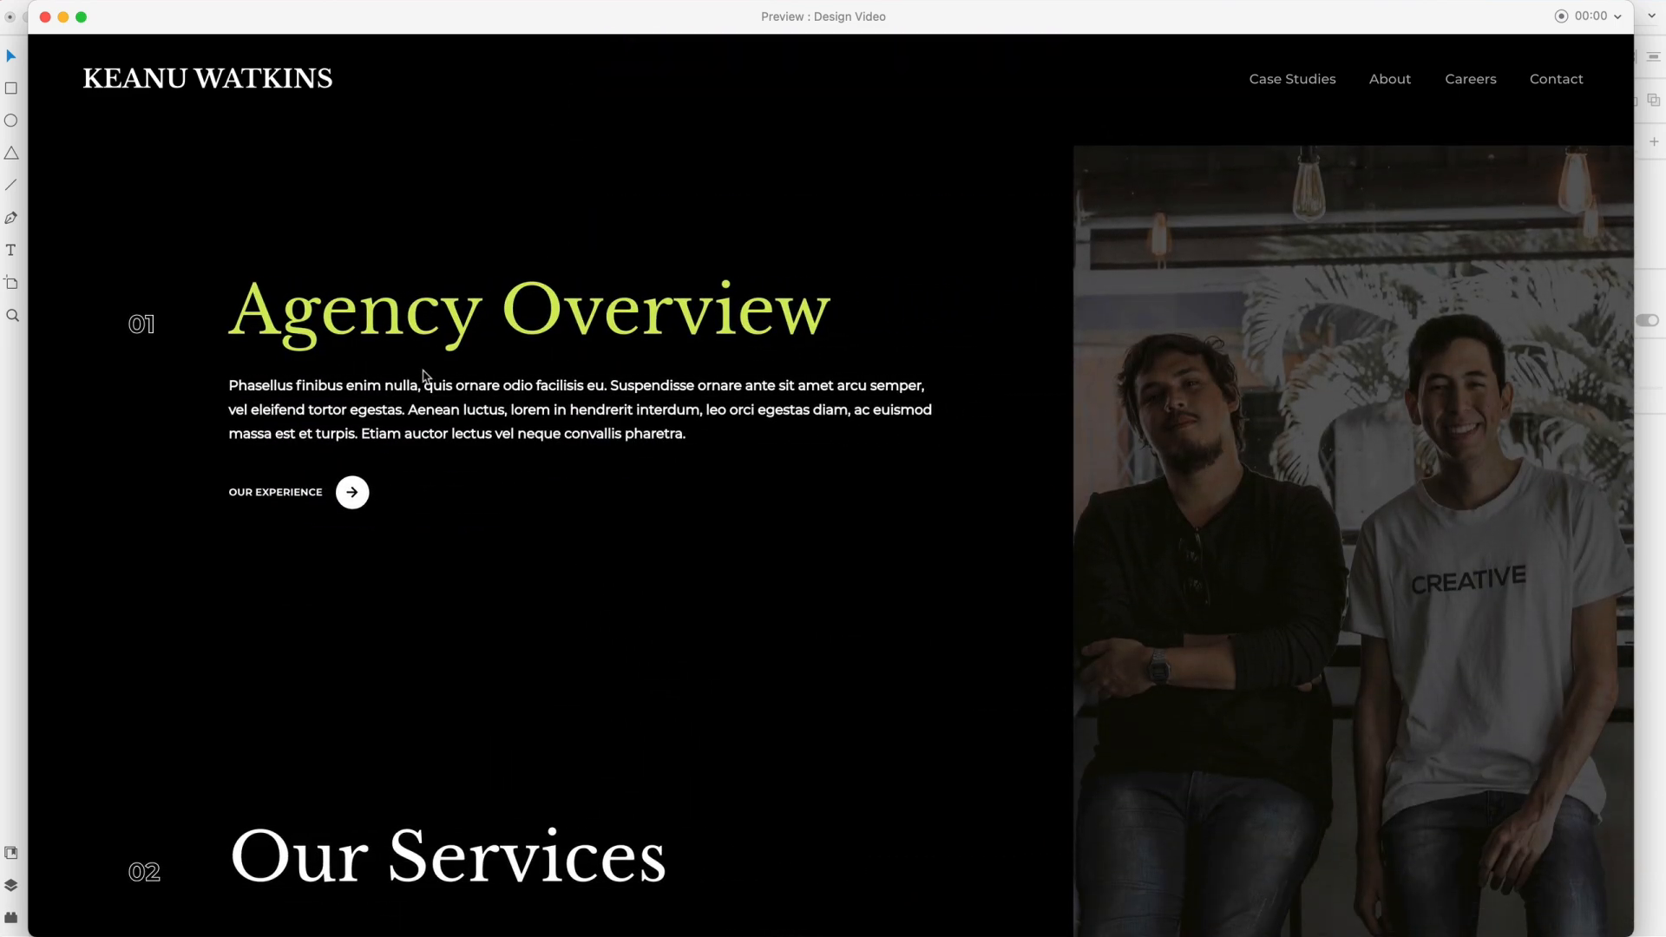
pyautogui.moveTo(949, 718)
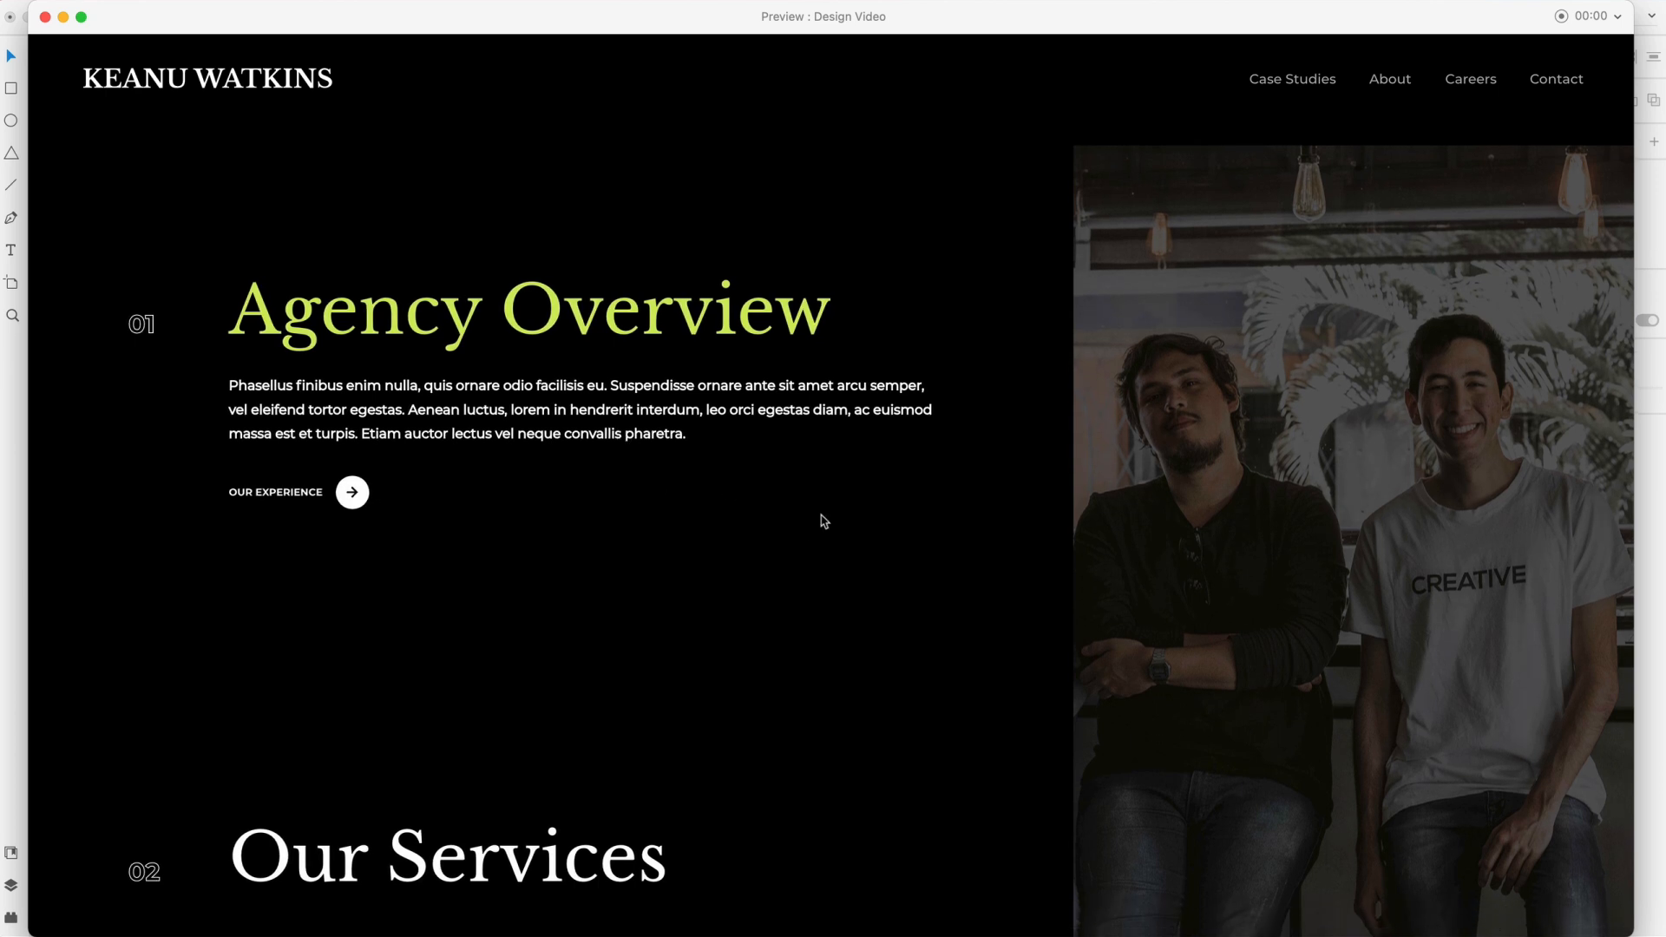
pyautogui.moveTo(1057, 543)
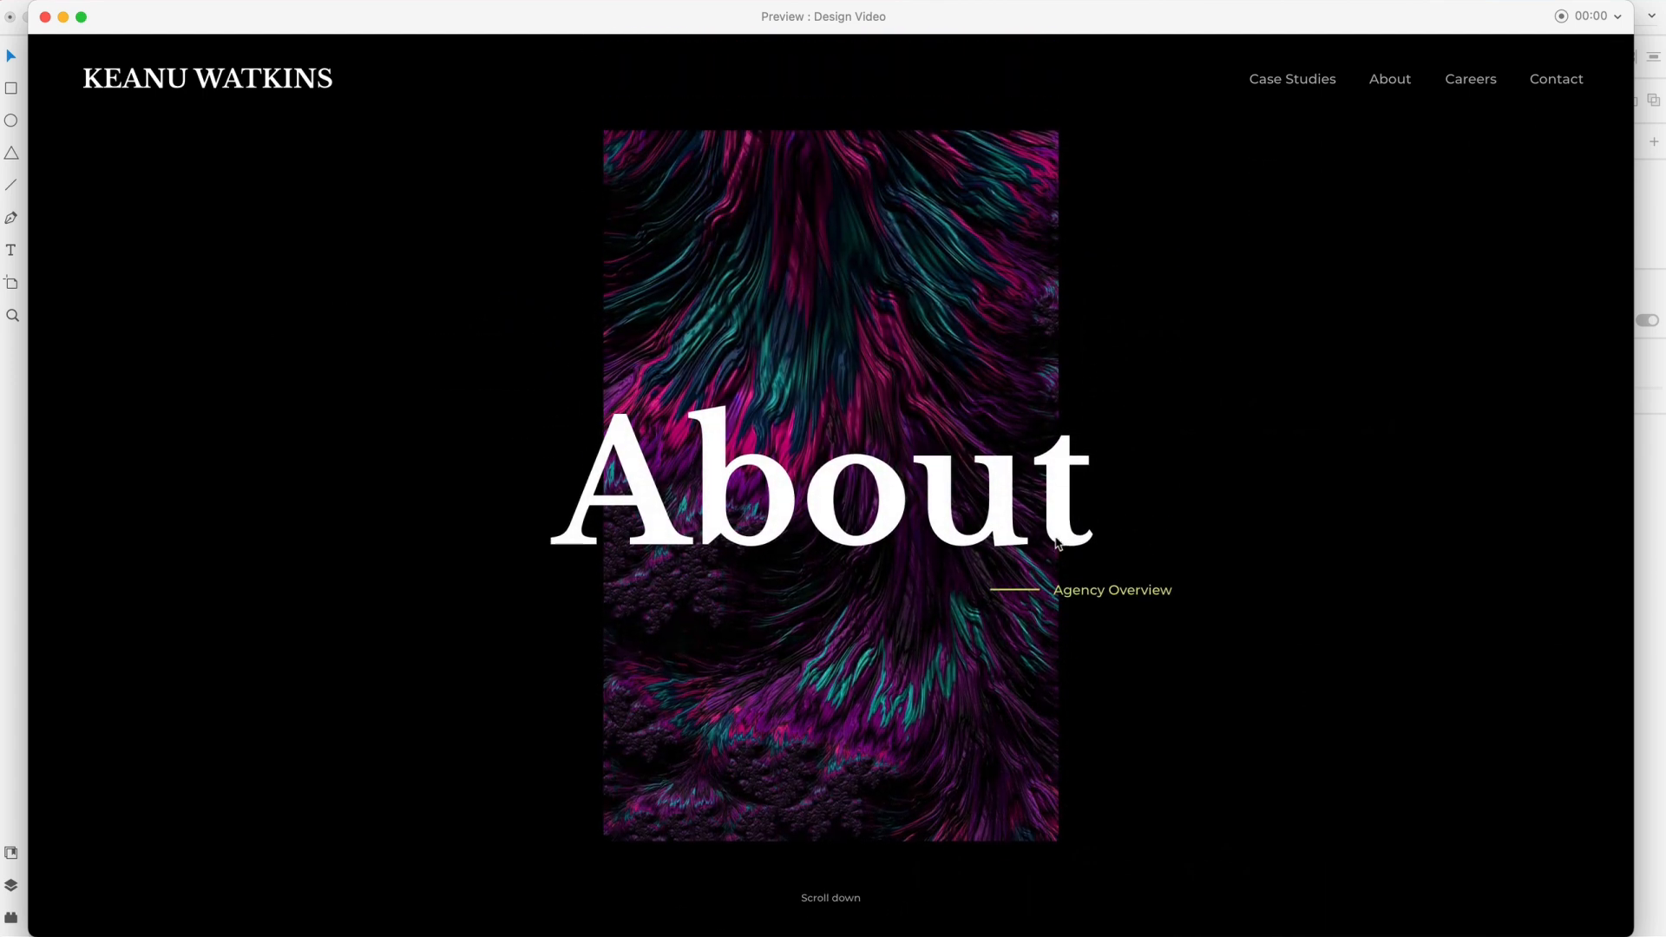
pyautogui.scroll(-3)
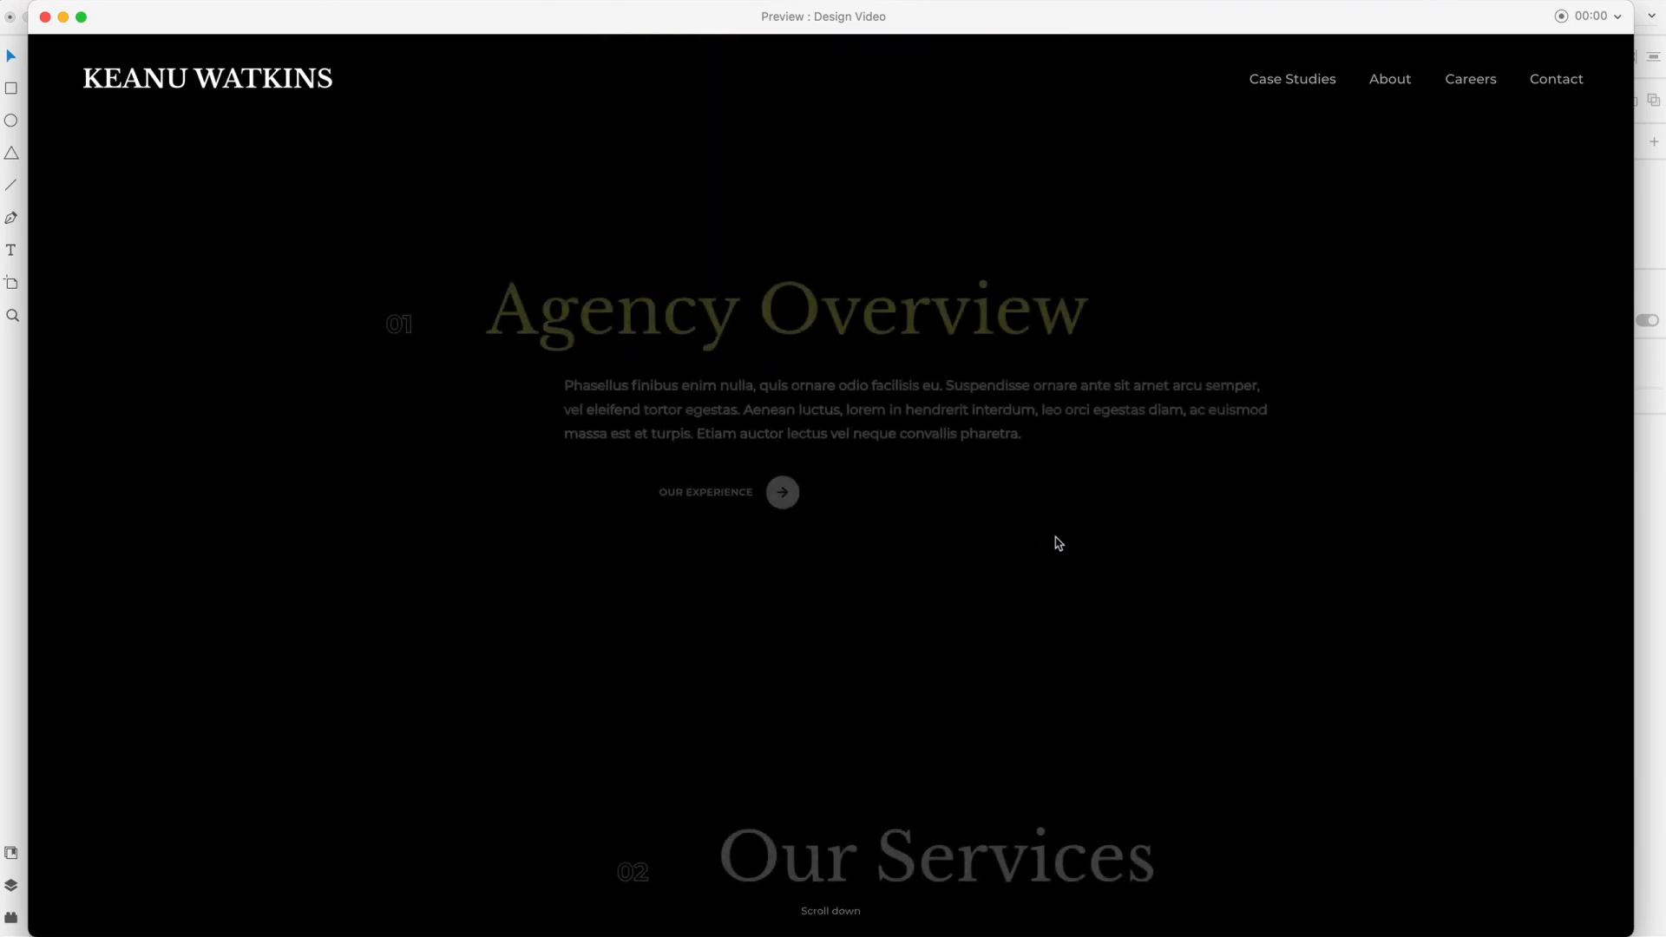